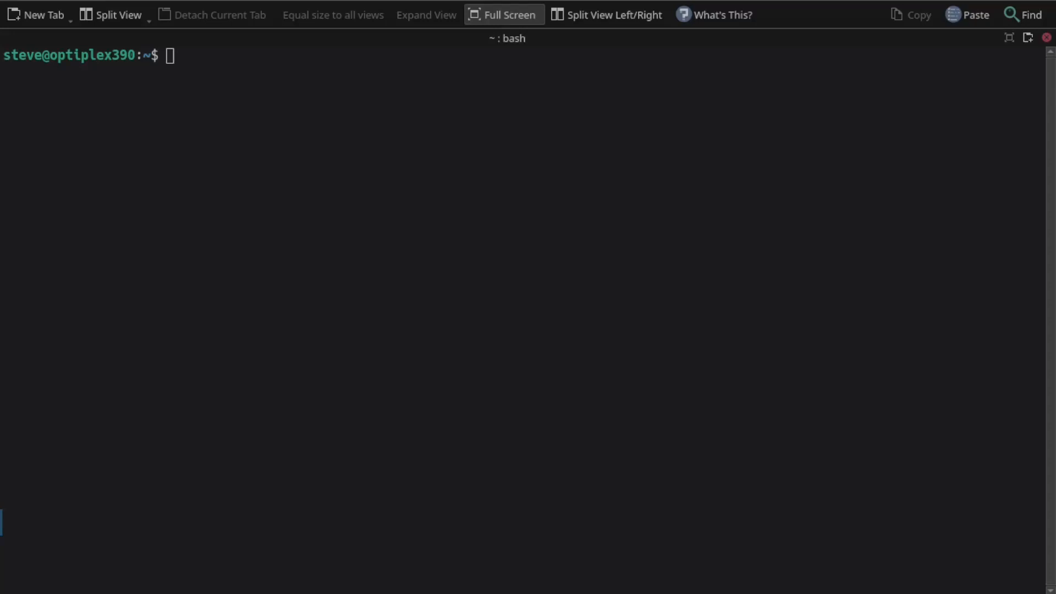
mouse_move(316, 75)
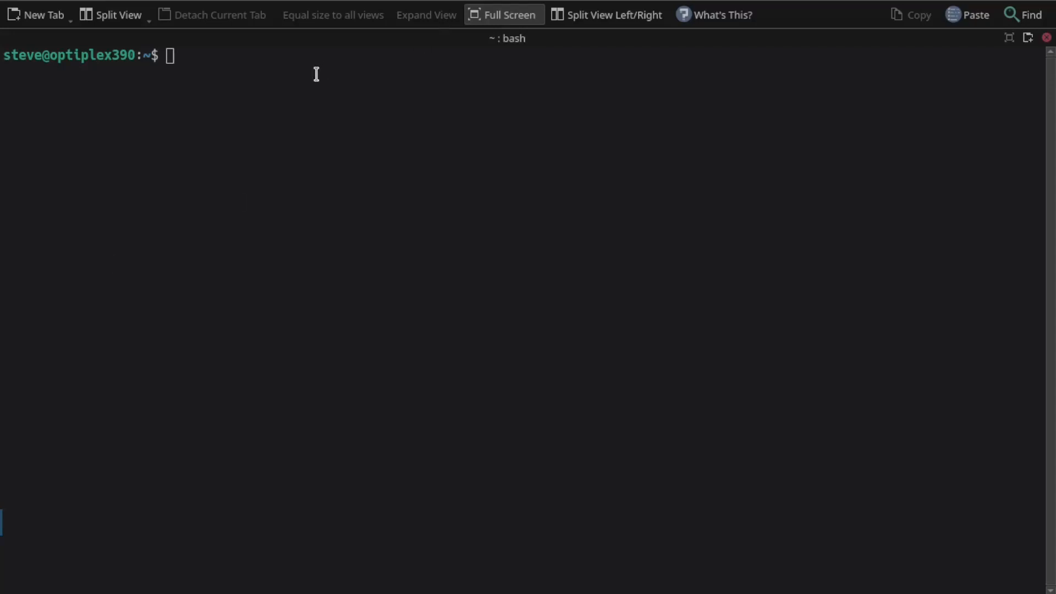
Run cowsay "itsy bitsy spider" so an ASCII cow says the phrase
text(cow)
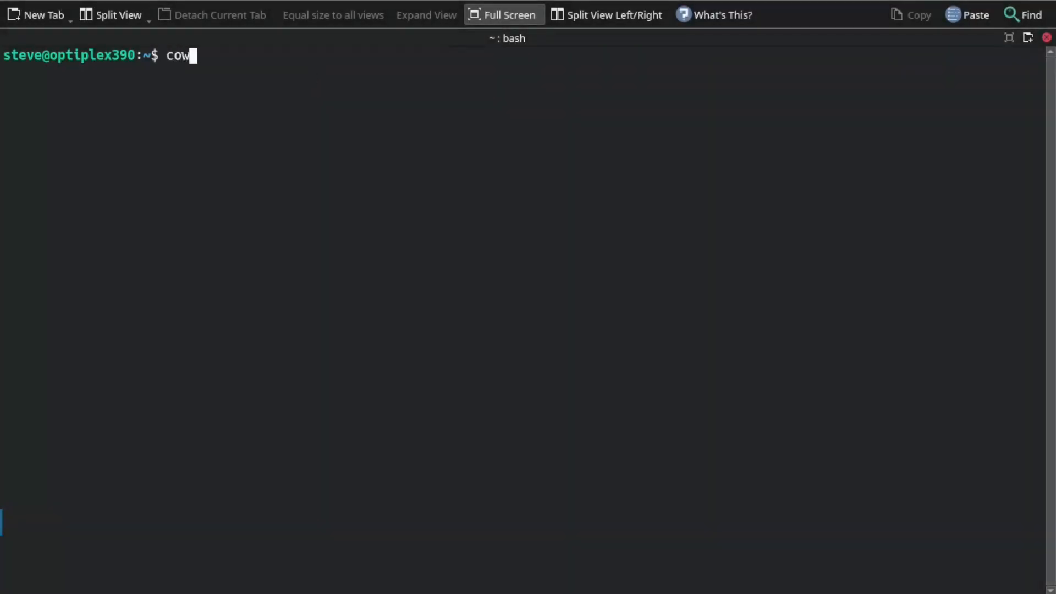
text(say)
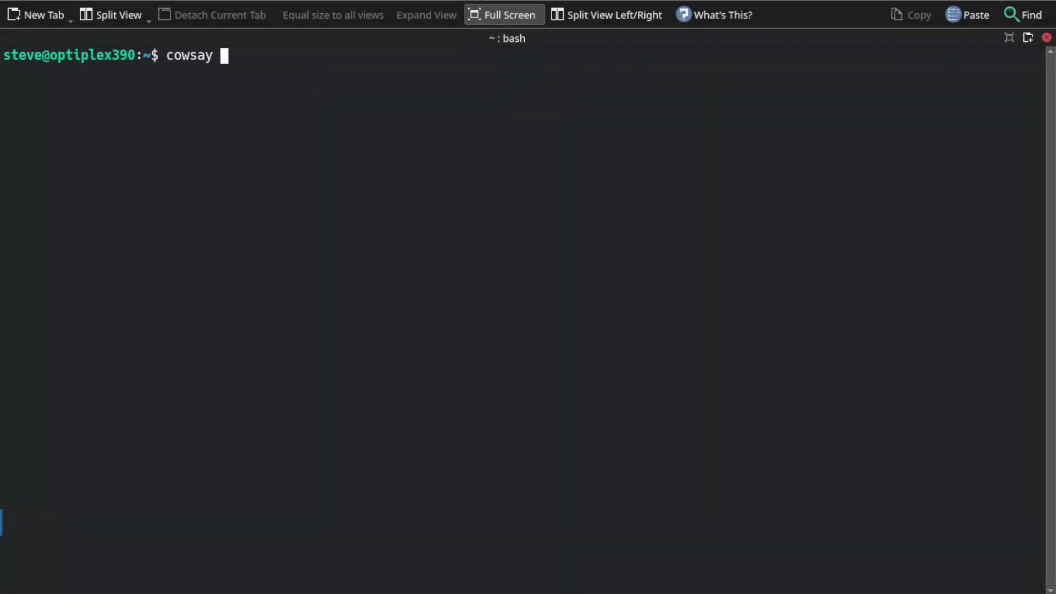
text(")
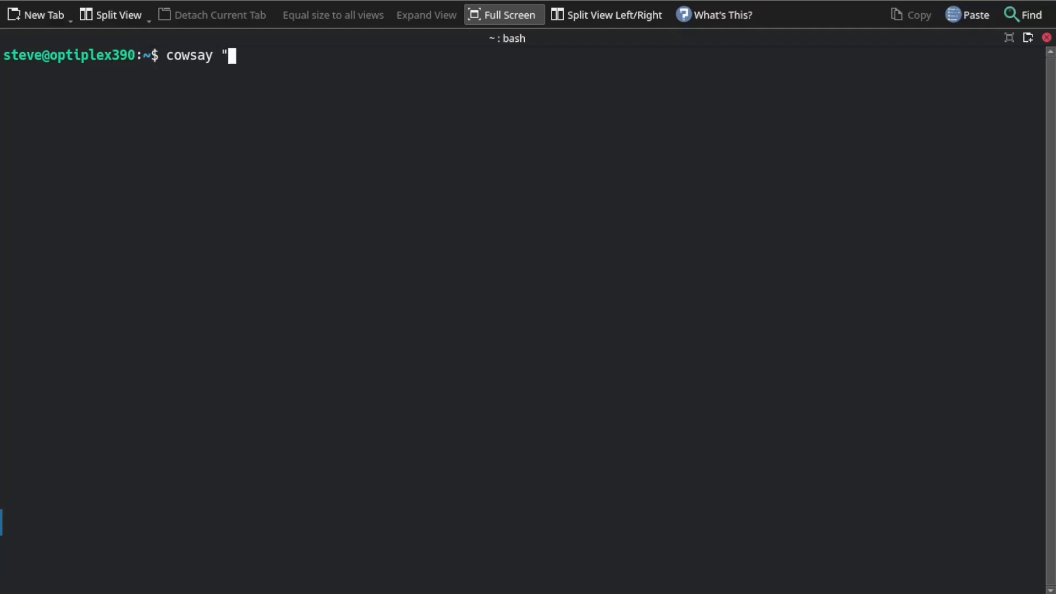
text(i)
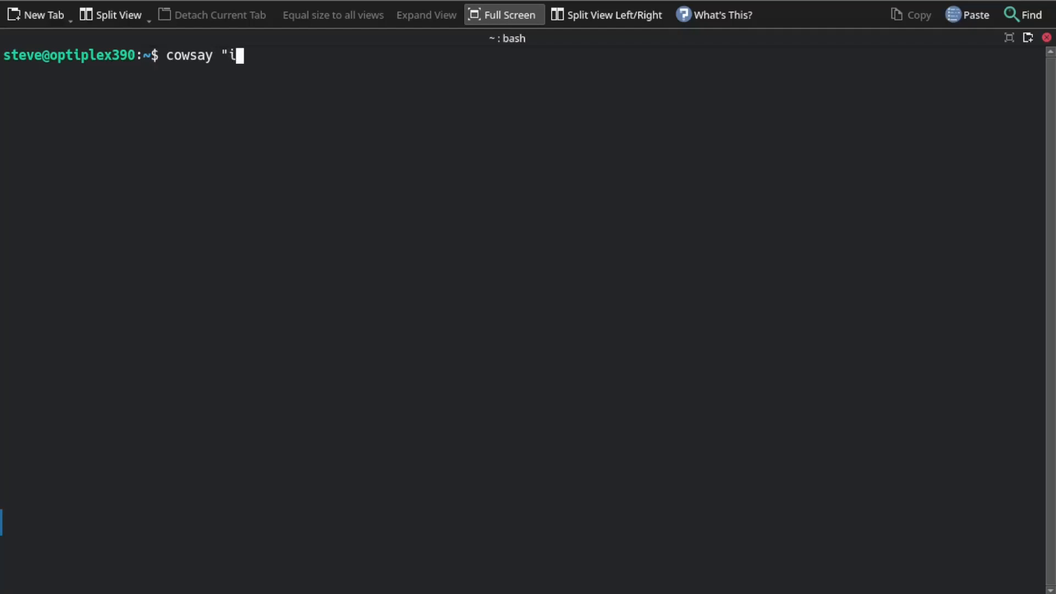
text(tsy)
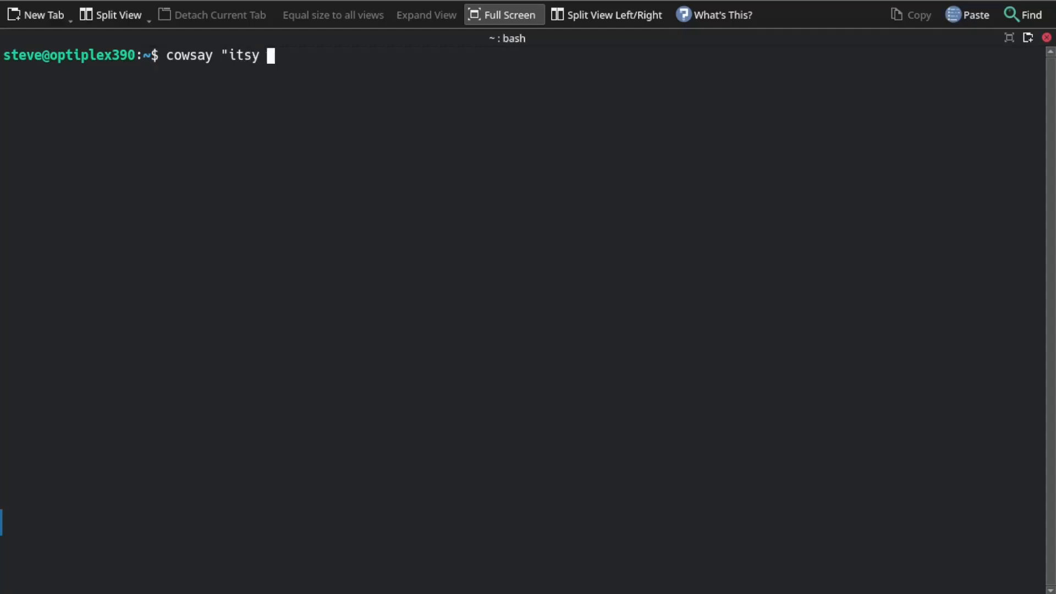
text(bit)
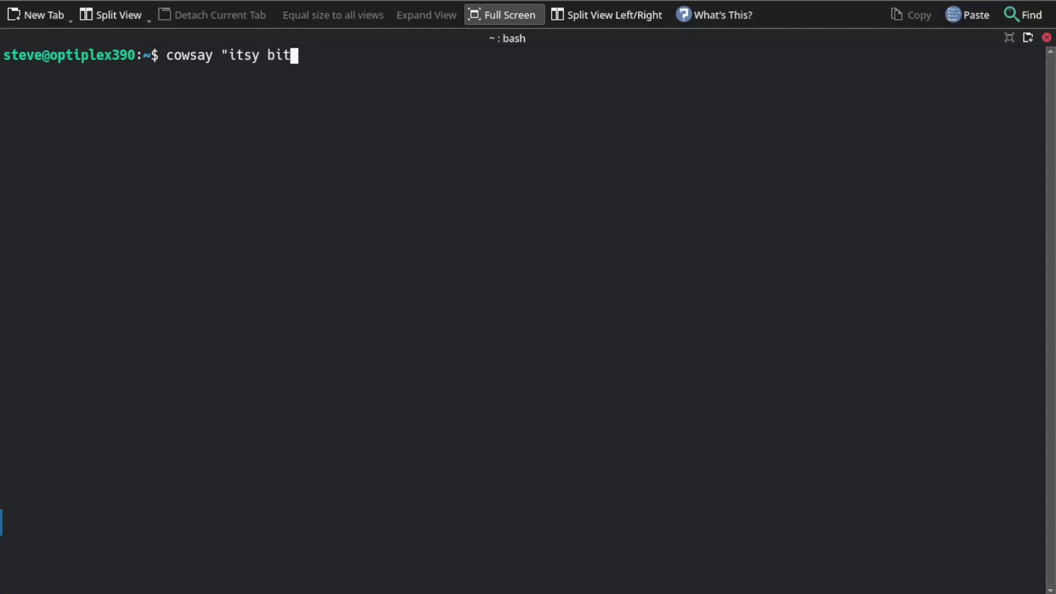
text(sy spid)
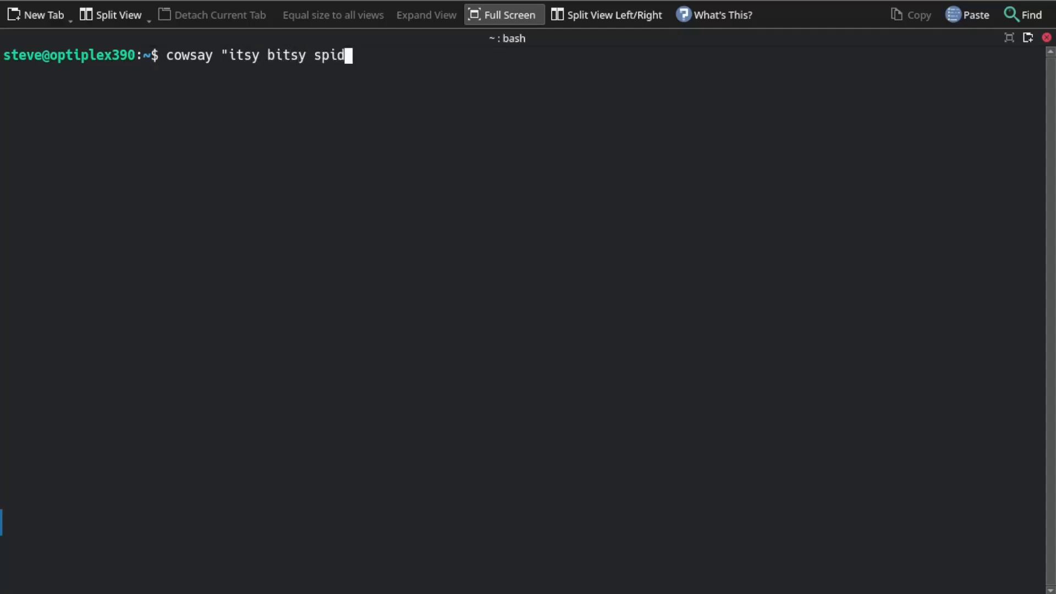
text(er)
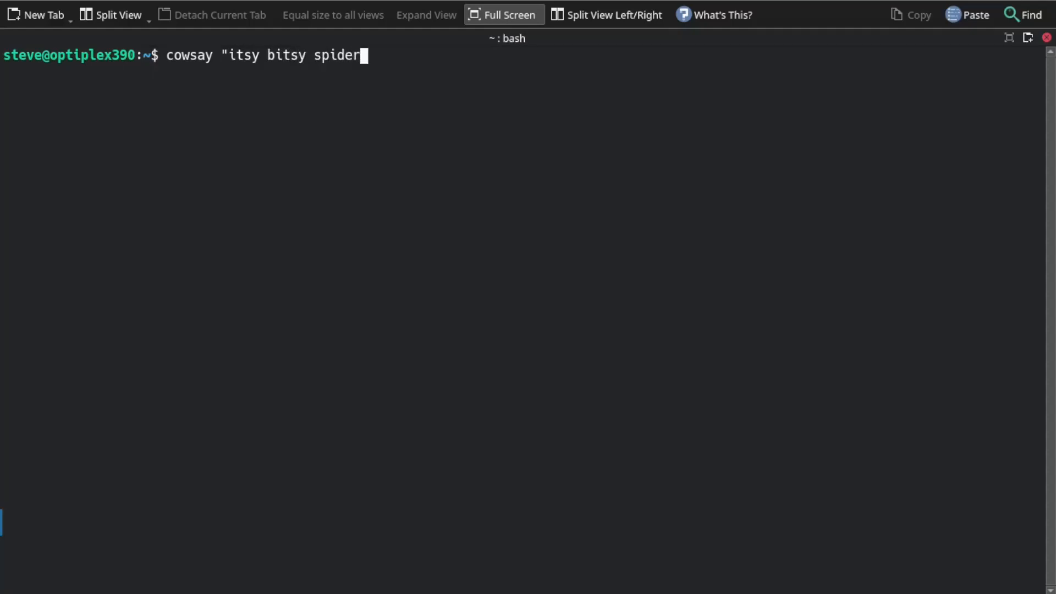
text(")
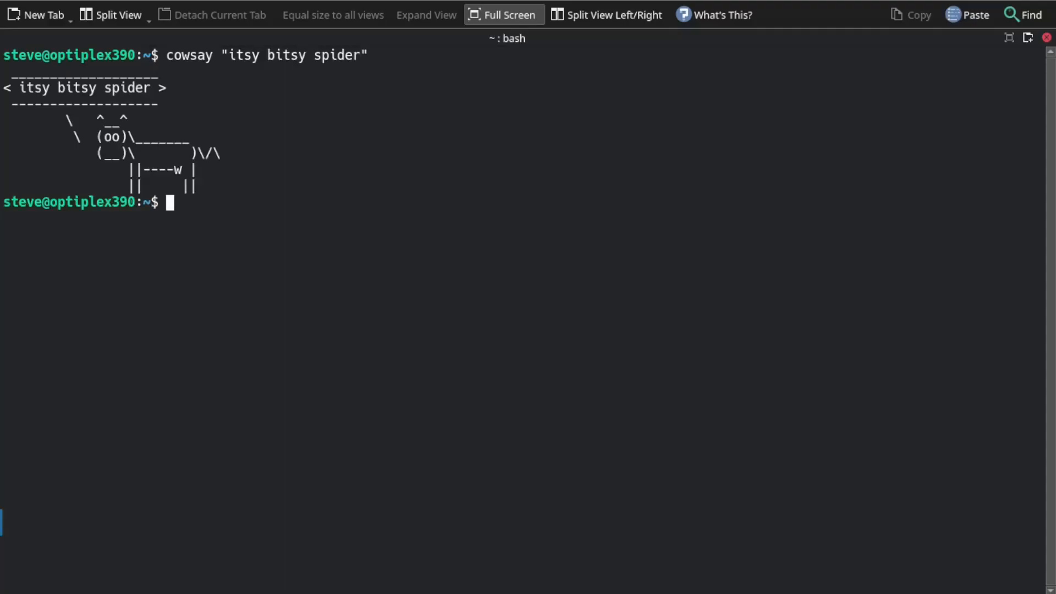
mouse_move(310, 73)
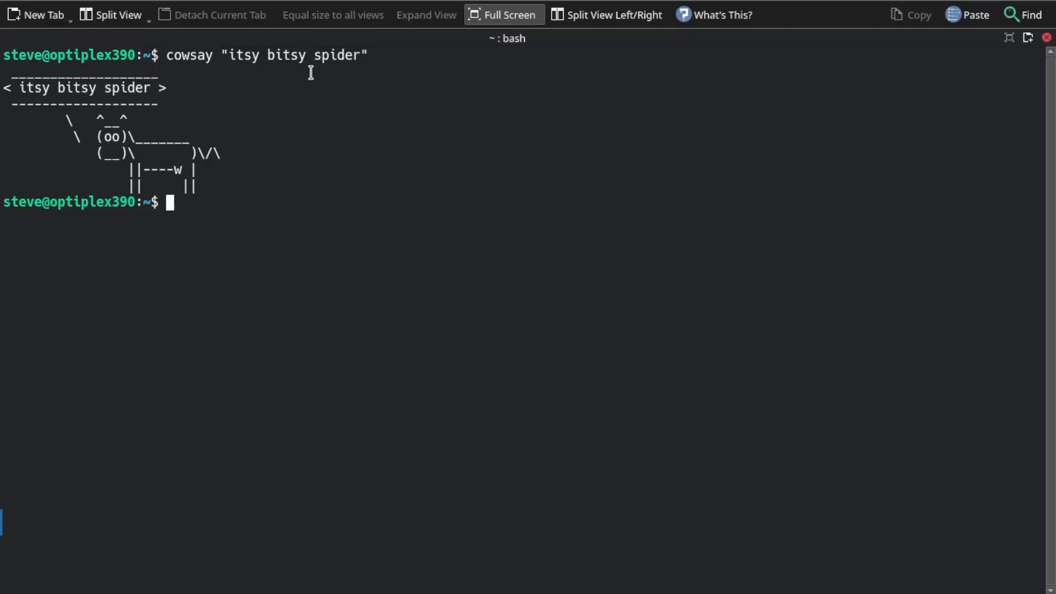
Clear the screen, then run fortune after correcting the fortube typo
text(cle)
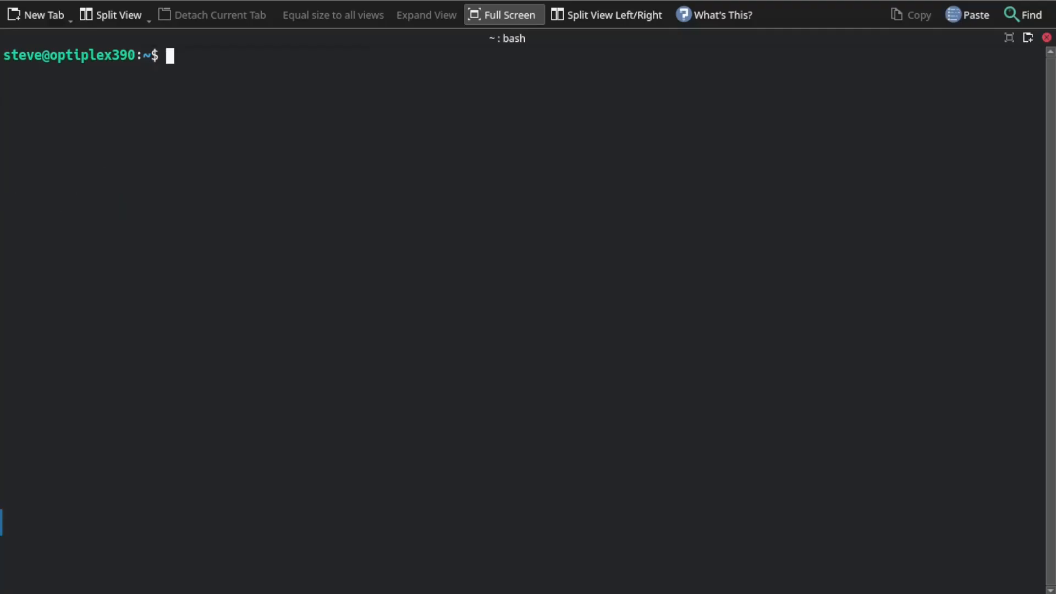
text(fortube)
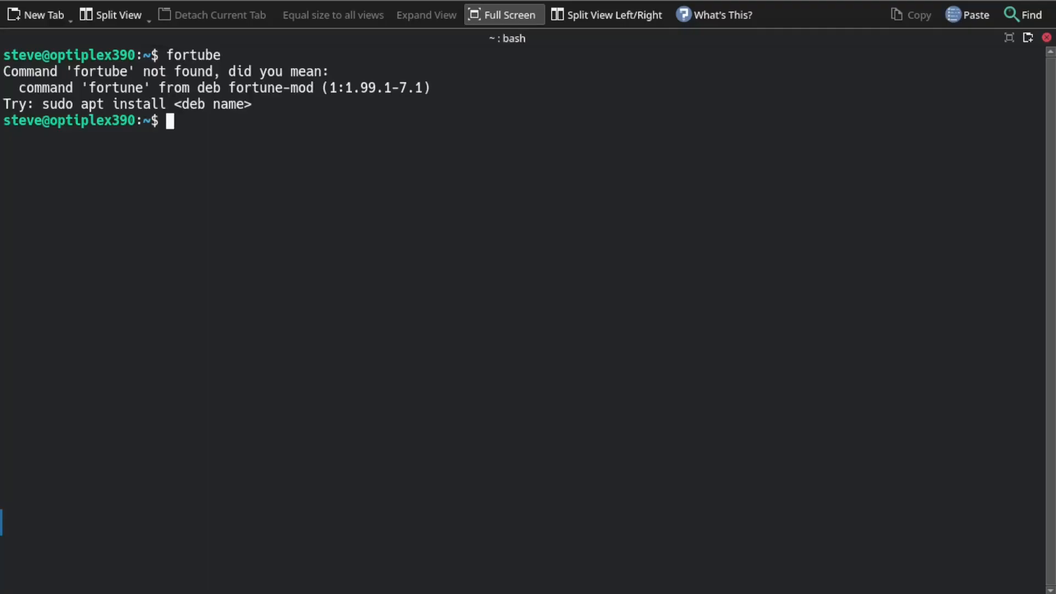
text(fortube)
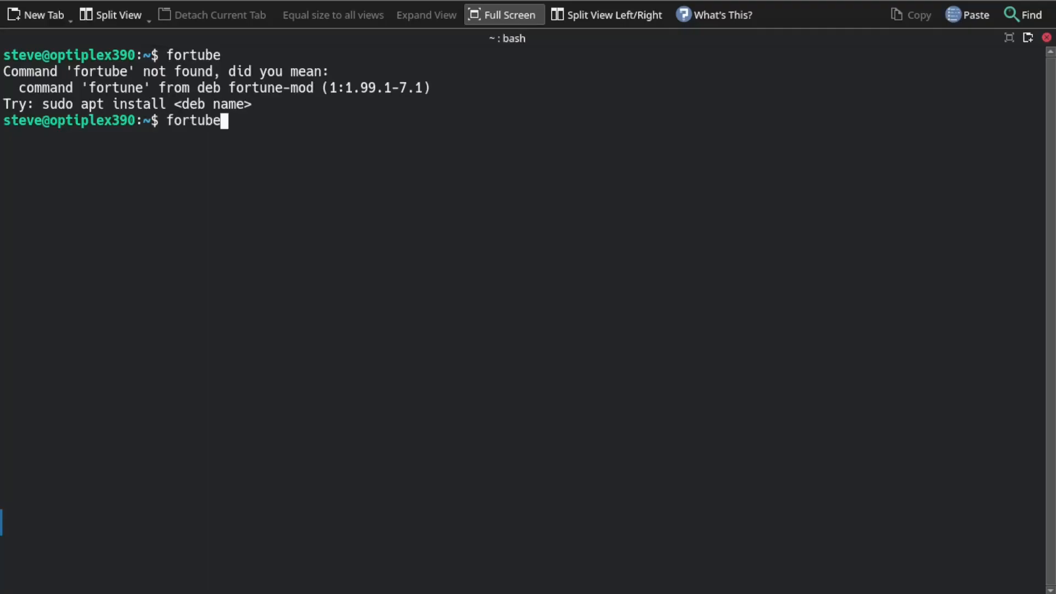
key(BackSpace)
text(n)
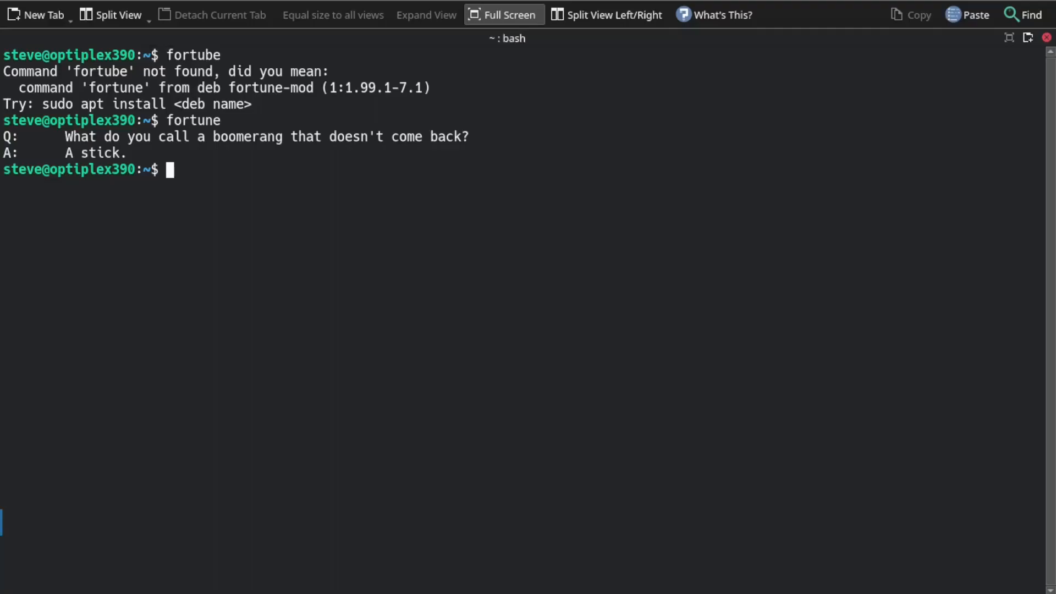
text(for)
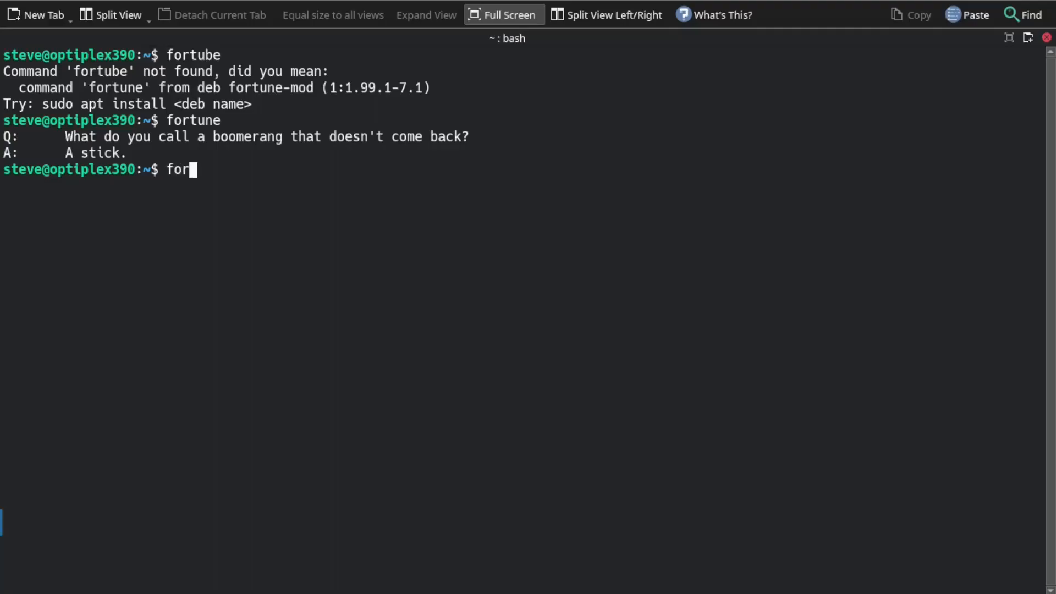
Pipe fortune into cowsay so the cow speaks a random fortune
text(tune)
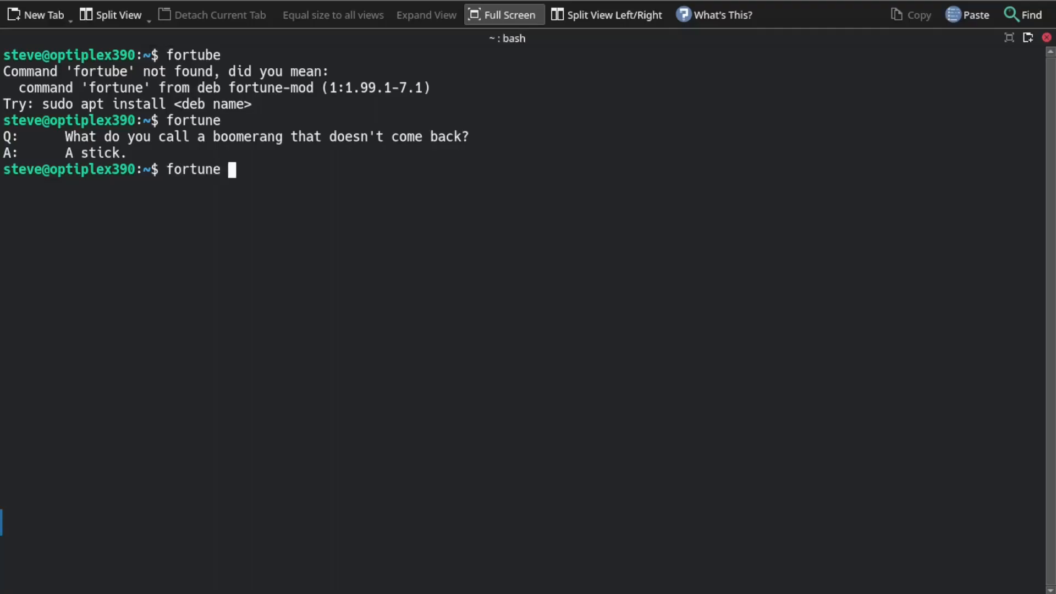
text(| cow)
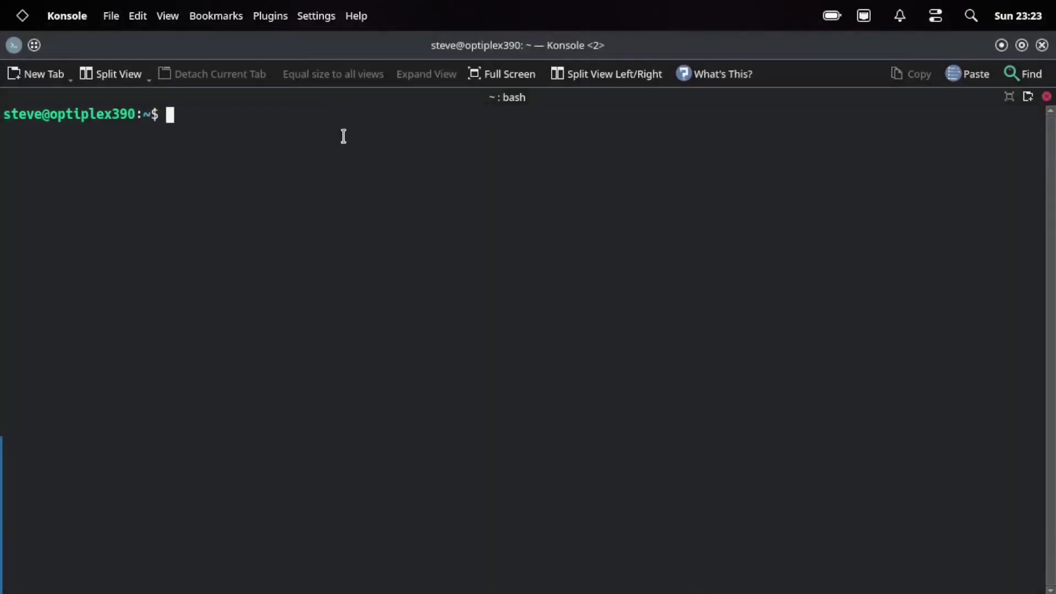
Run the aafire demo, then rerun it with -- to show its help
text(aa)
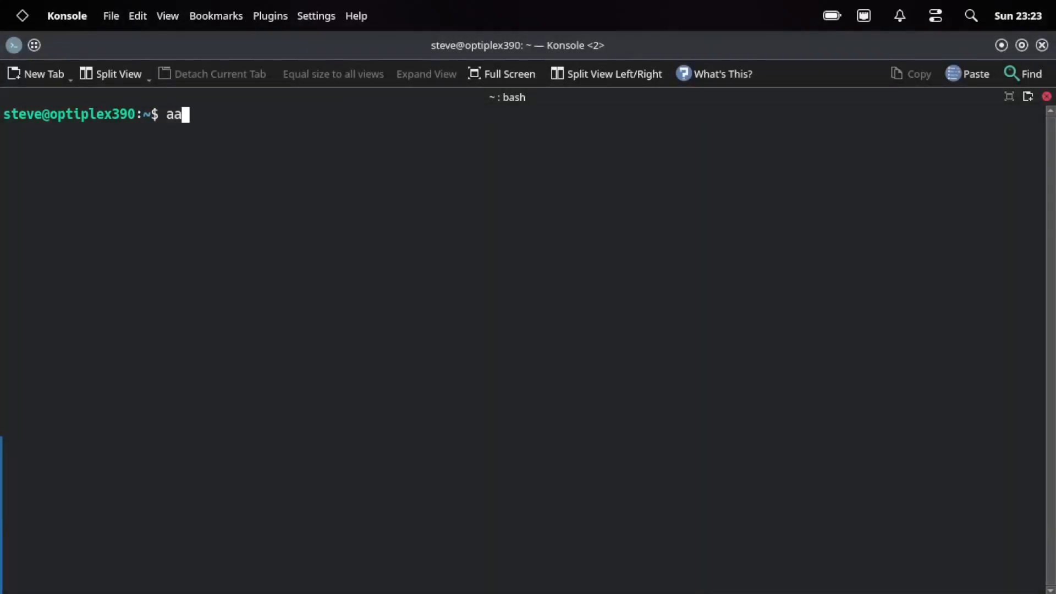
text(fire)
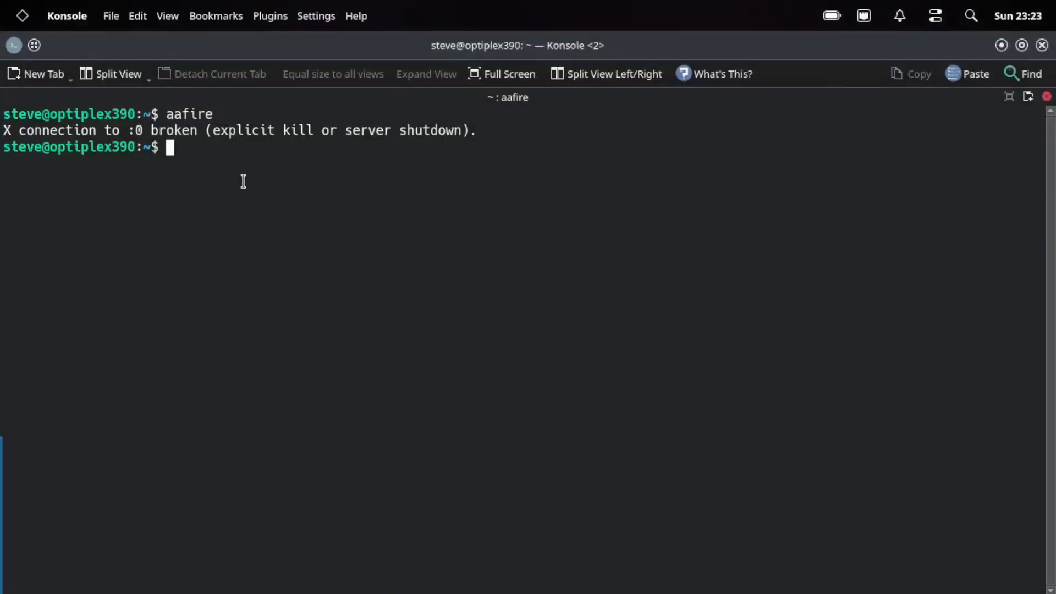
text(aaf)
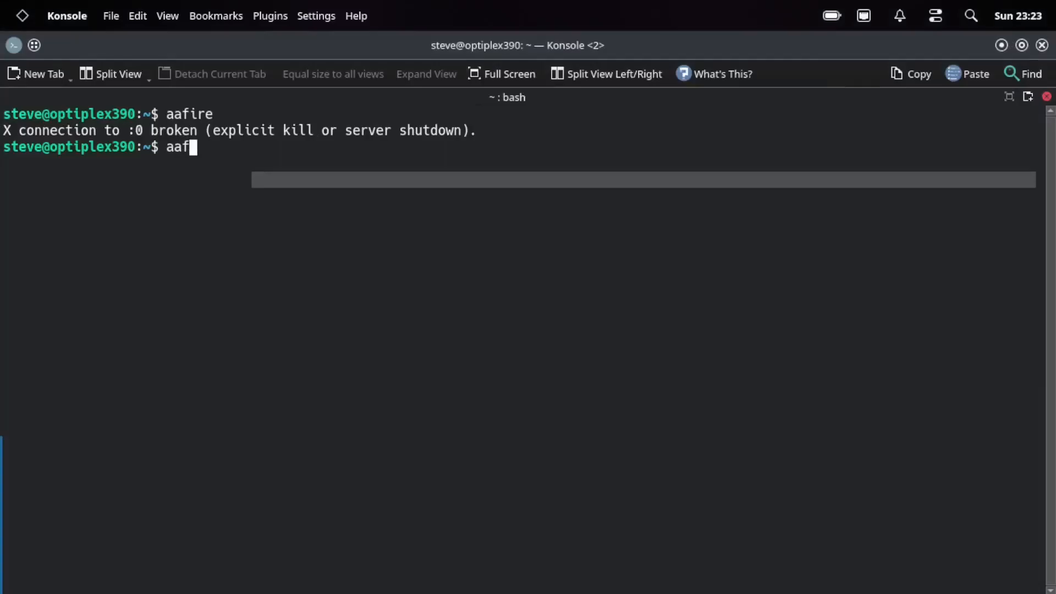
text(ire --help)
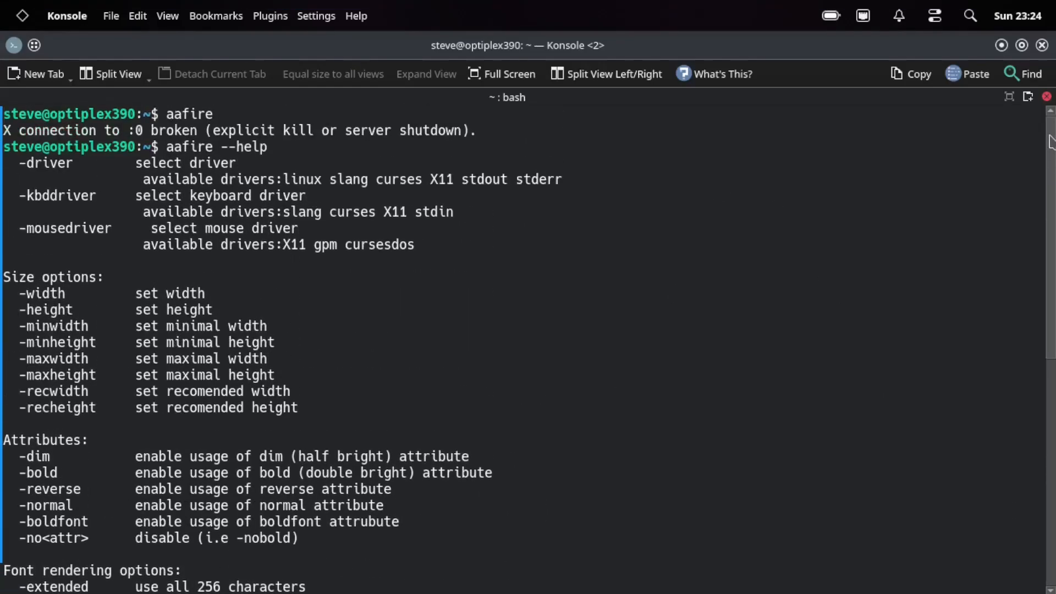
Scroll down through the aafire help output
scroll(down, 3)
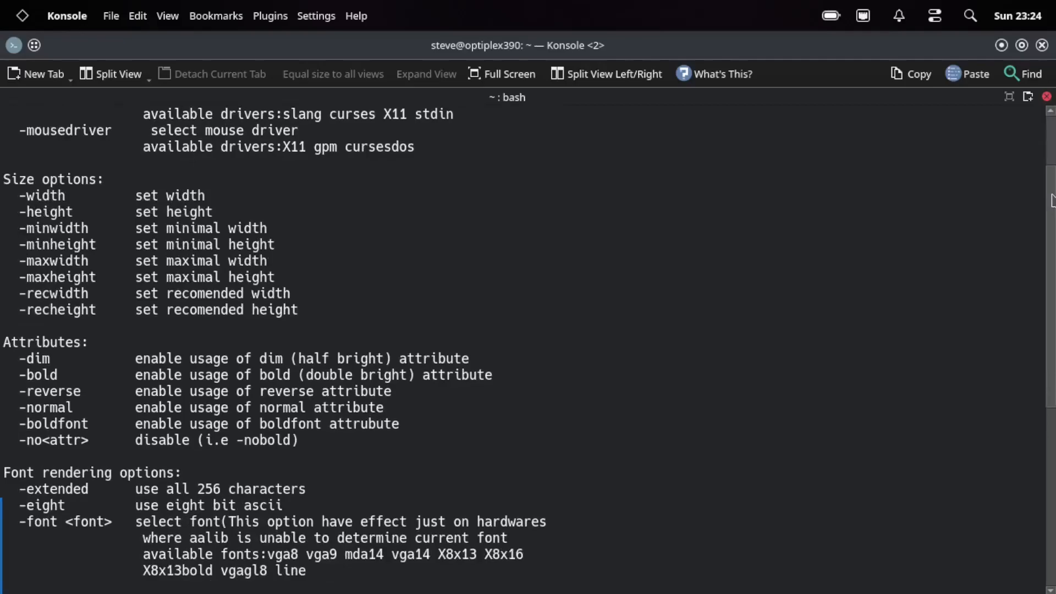
scroll(down, 3)
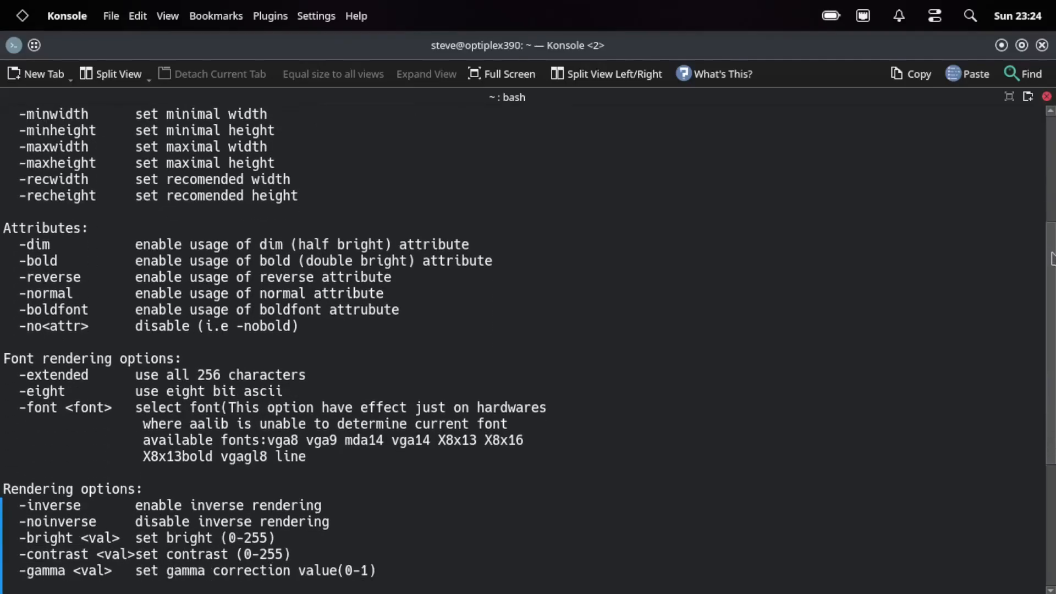
scroll(down, 3)
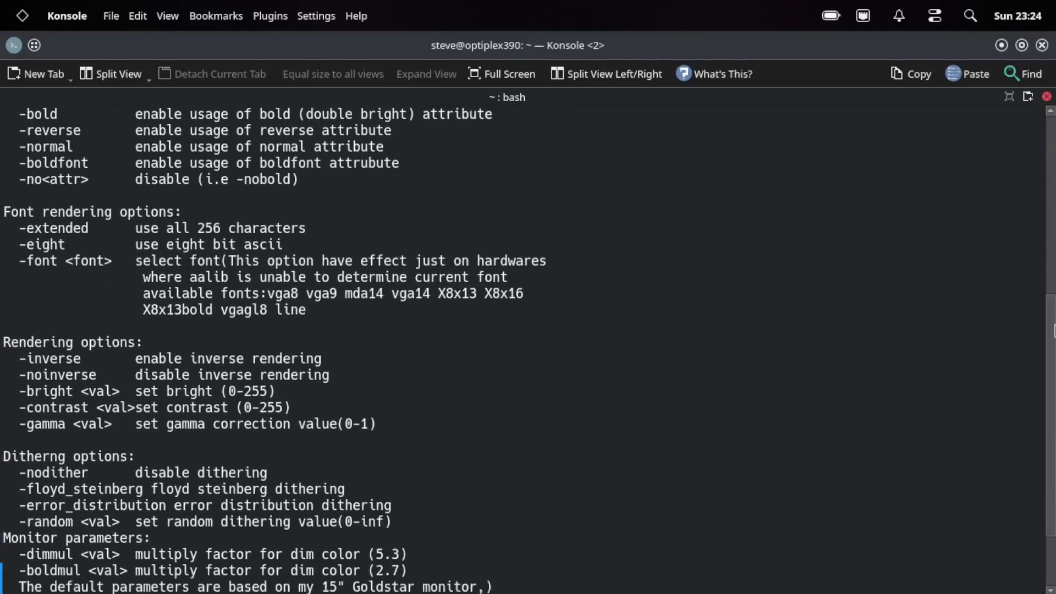
scroll(down, 3)
text(espeak "its bisty spider")
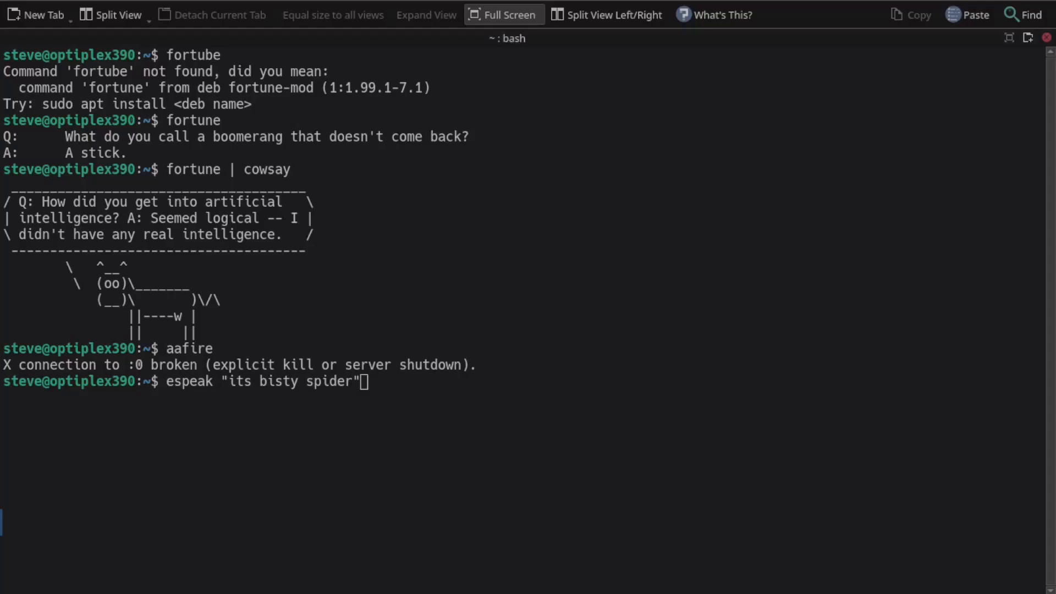
mouse_move(497, 308)
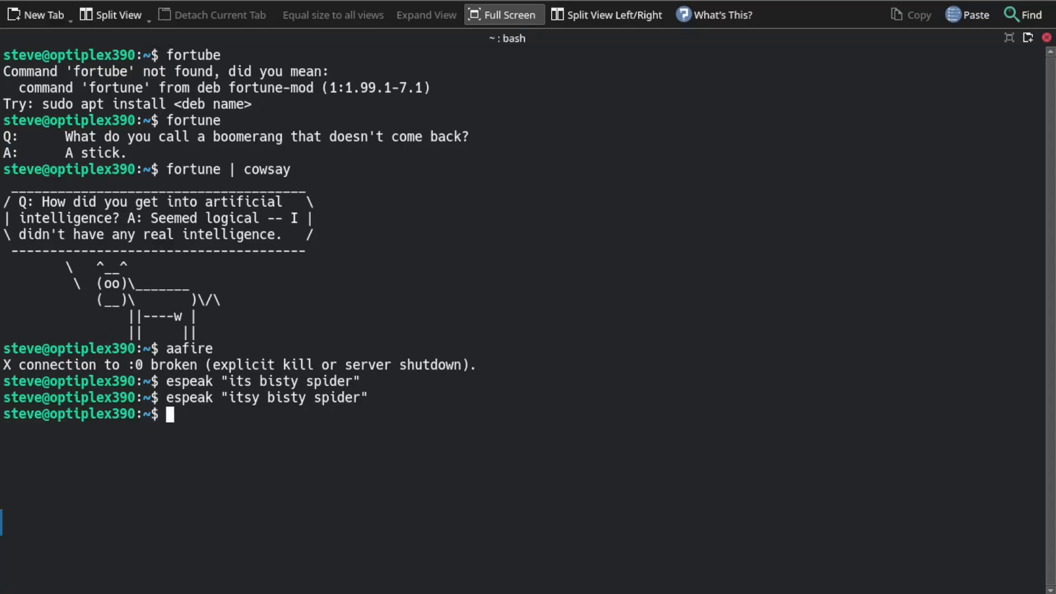
mouse_move(16, 376)
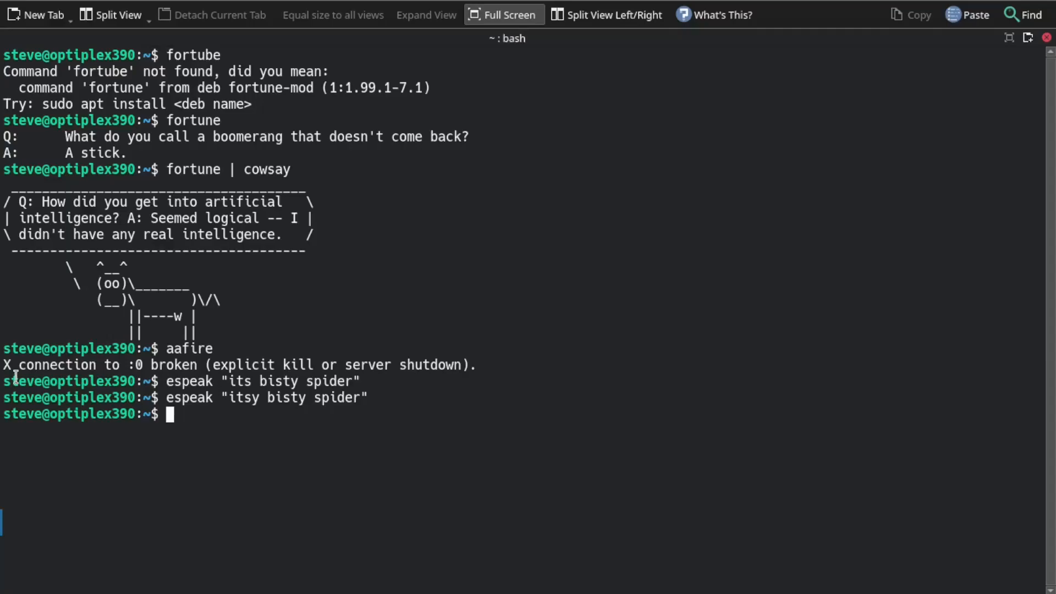
mouse_move(232, 336)
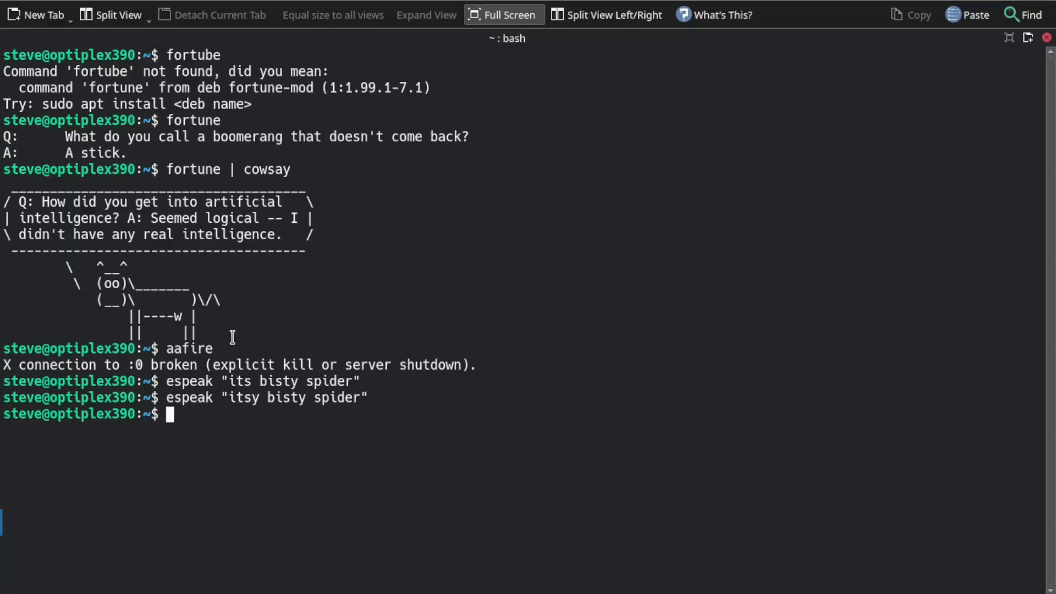
mouse_move(38, 374)
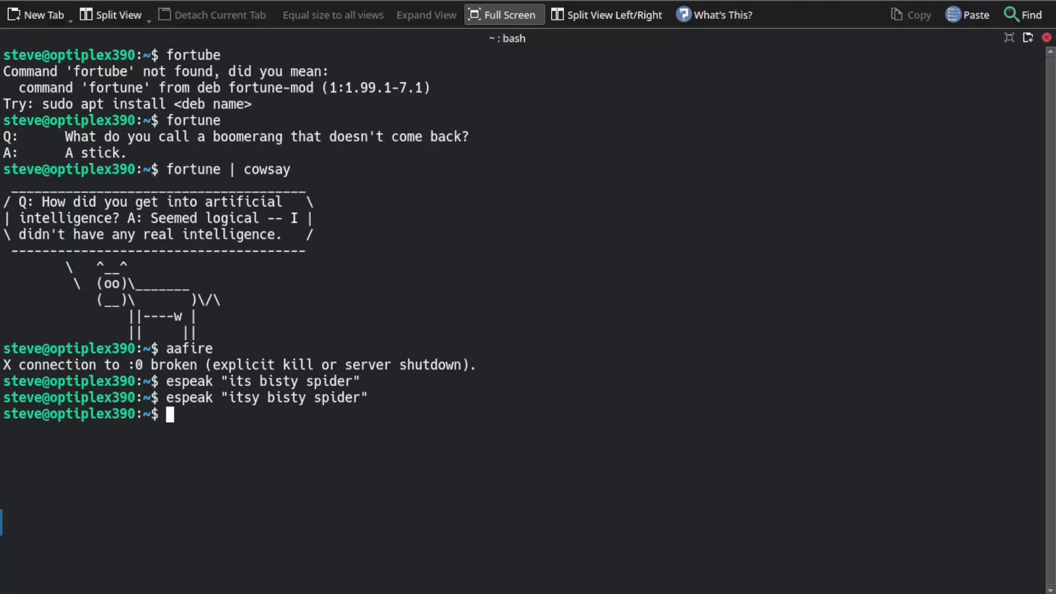
mouse_move(273, 443)
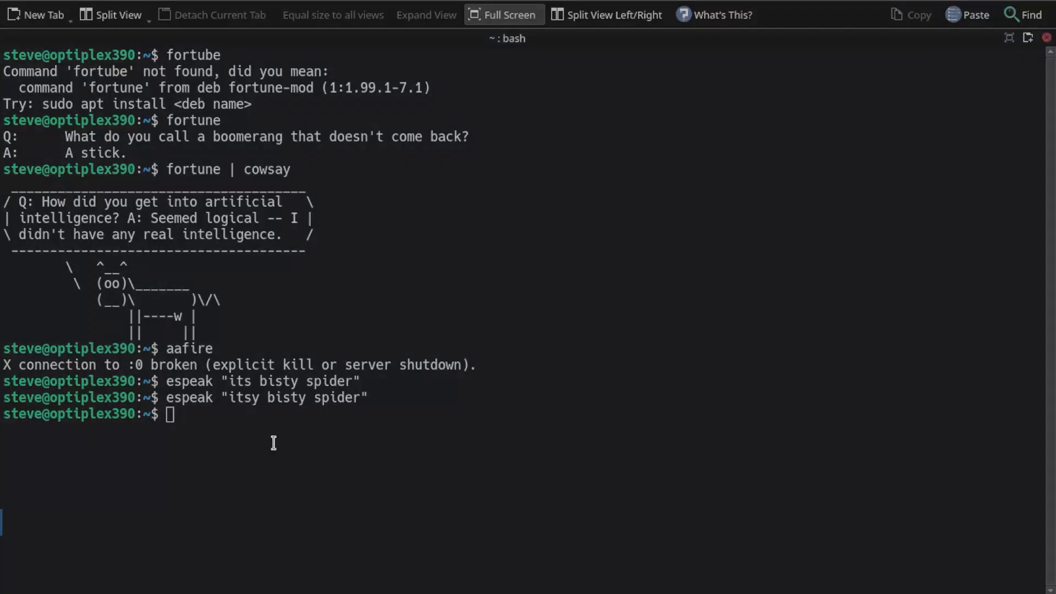
Clear the terminal so only a fresh prompt remains
text(clear)
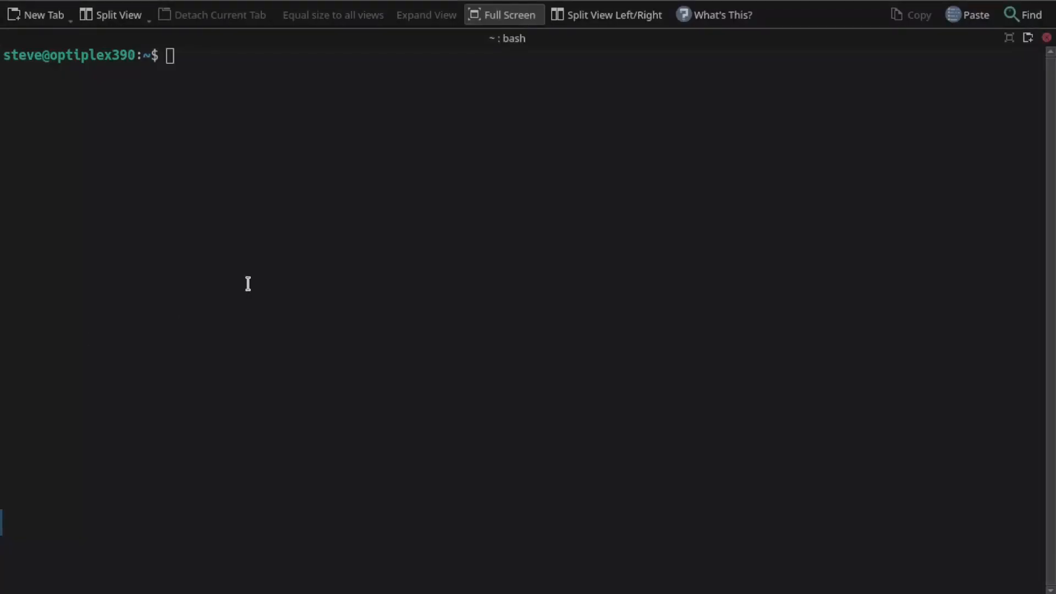
mouse_move(201, 215)
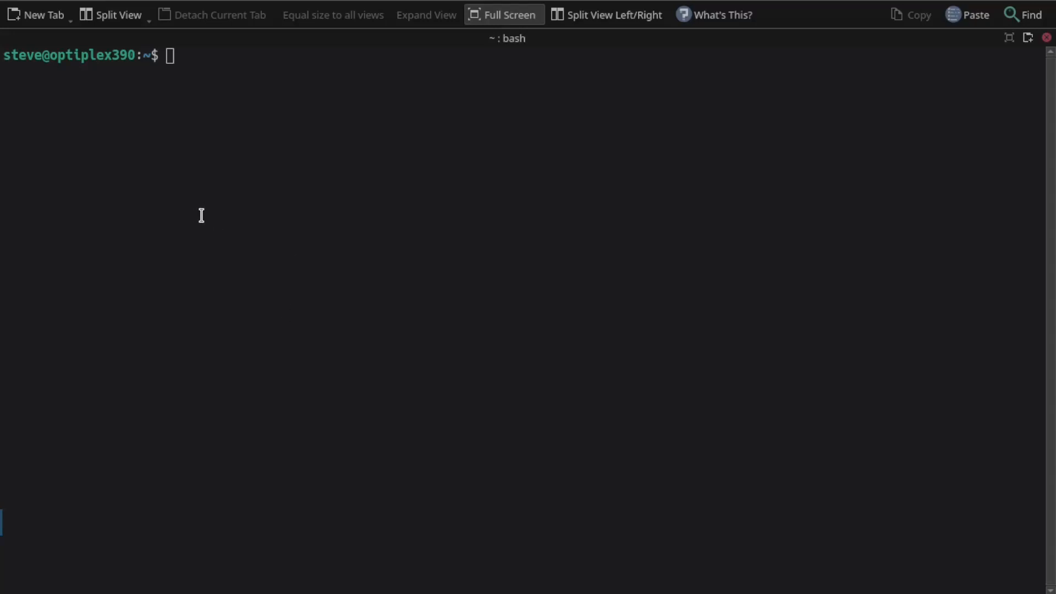
mouse_move(227, 198)
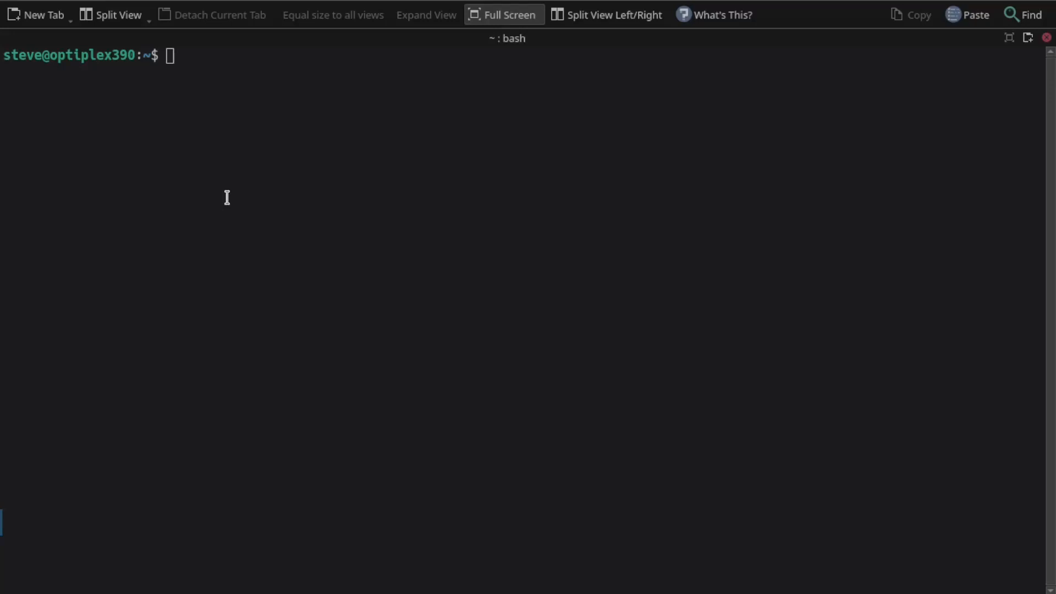
mouse_move(227, 192)
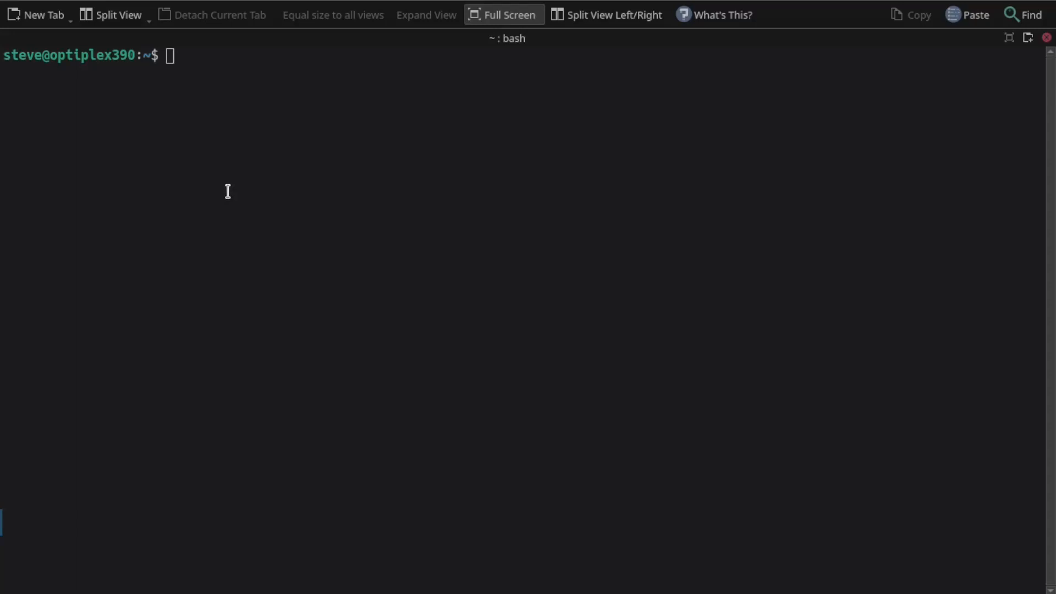
mouse_move(228, 187)
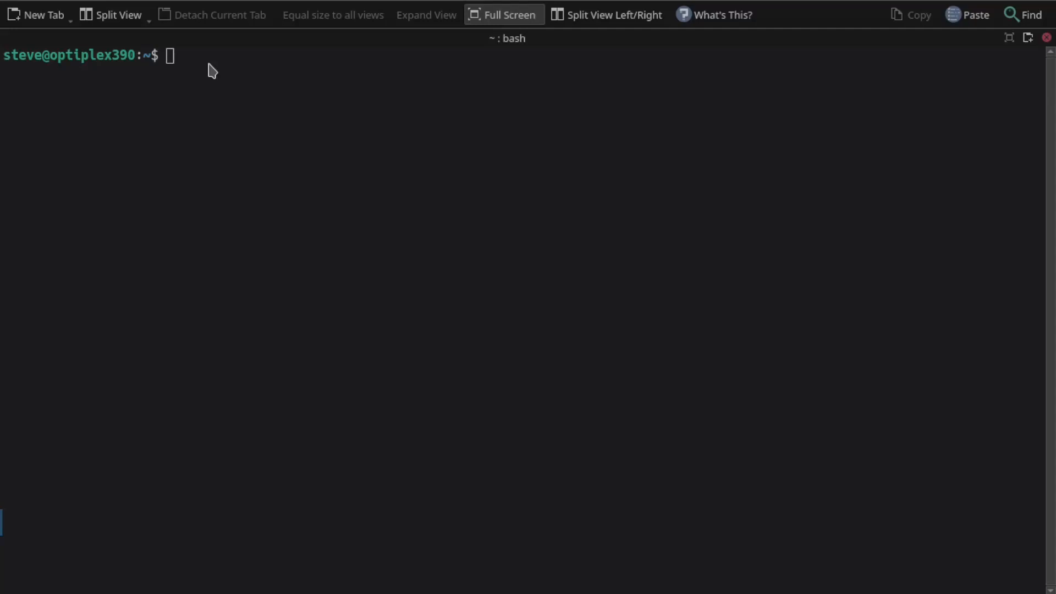
Paste the copied telnet command at the prompt via the context menu
right_click(210, 70)
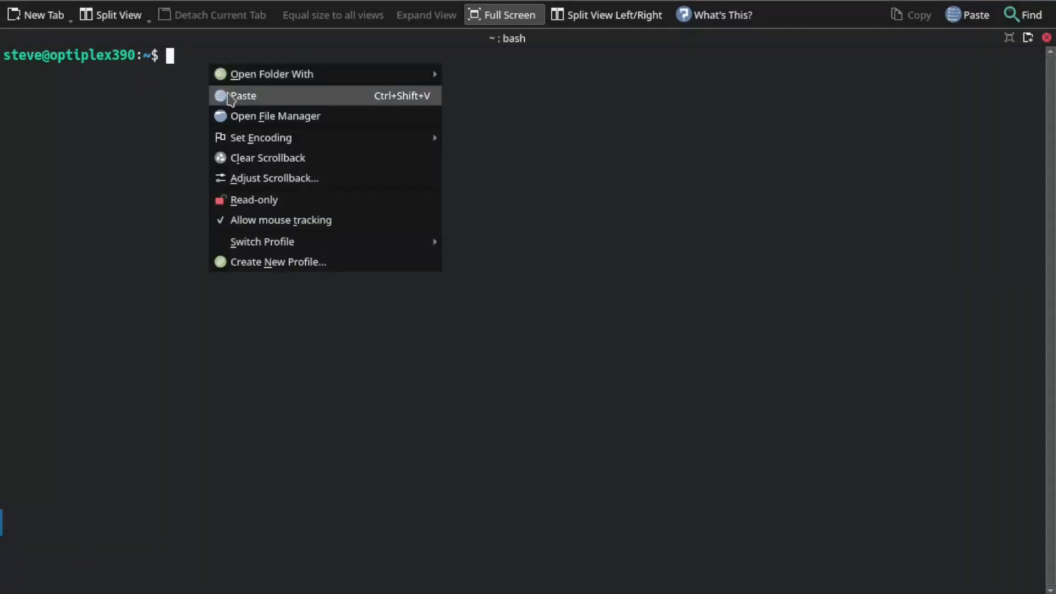
click(242, 96)
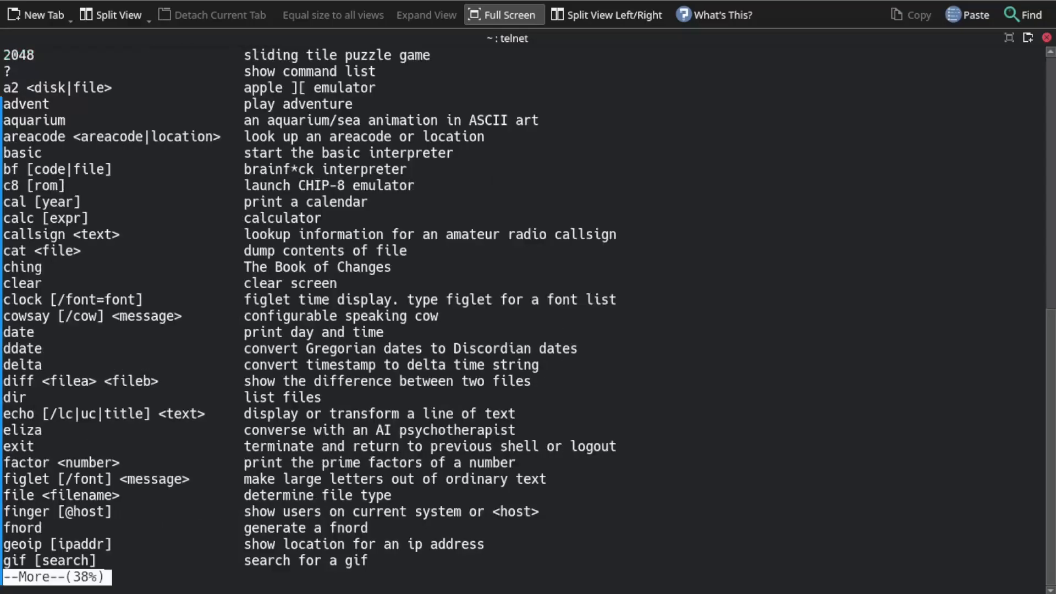
mouse_move(319, 193)
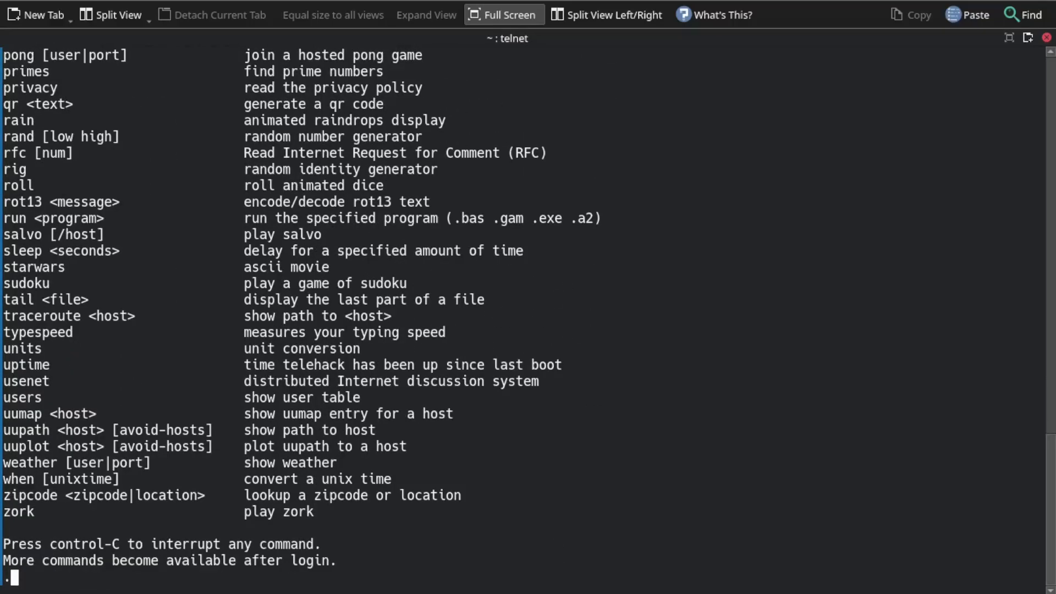
Run starwars at the telehack prompt and watch the ASCII movie play
text(st)
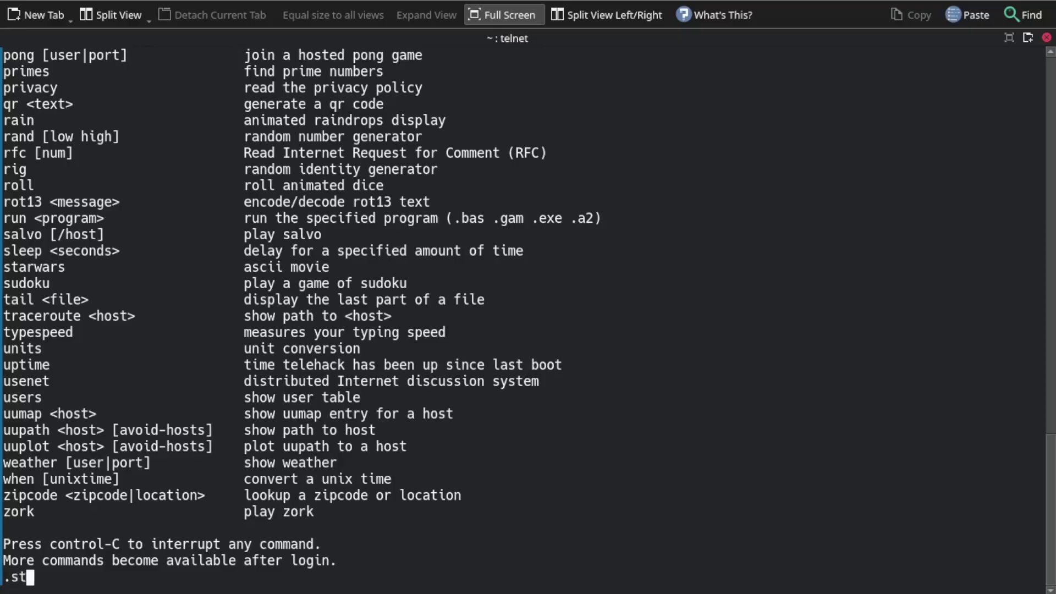
text(arwars)
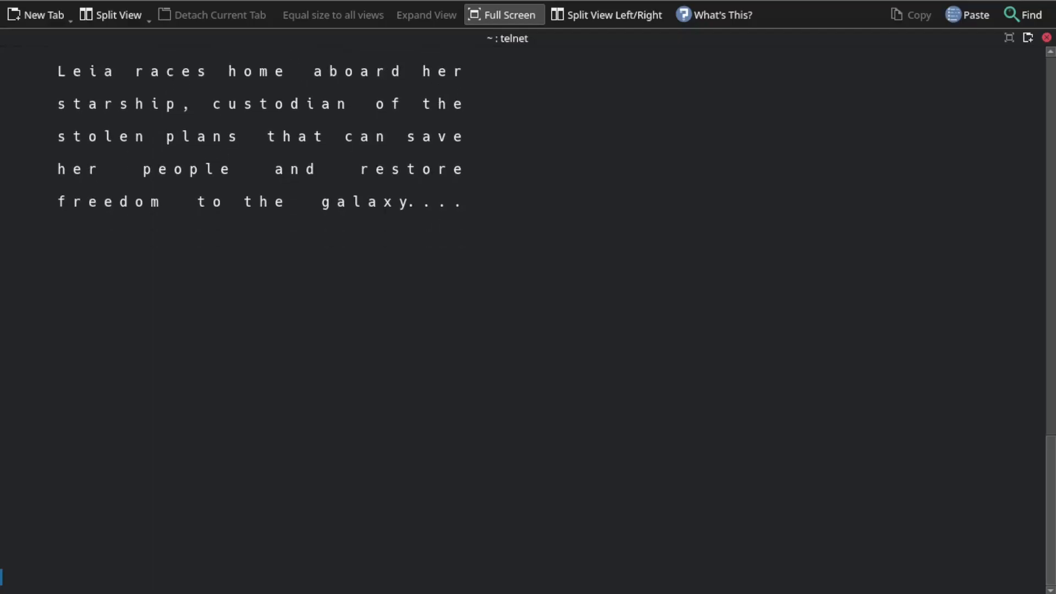
scroll(down, 3)
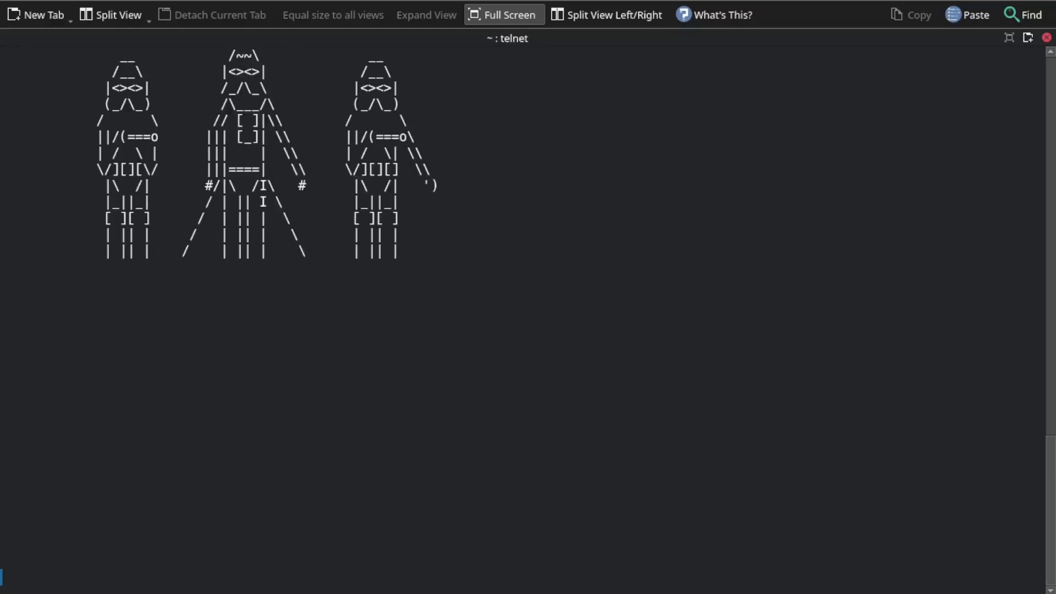
Interrupt the Star Wars movie with Ctrl+C and run help to list telehack commands
key(ctrl+c)
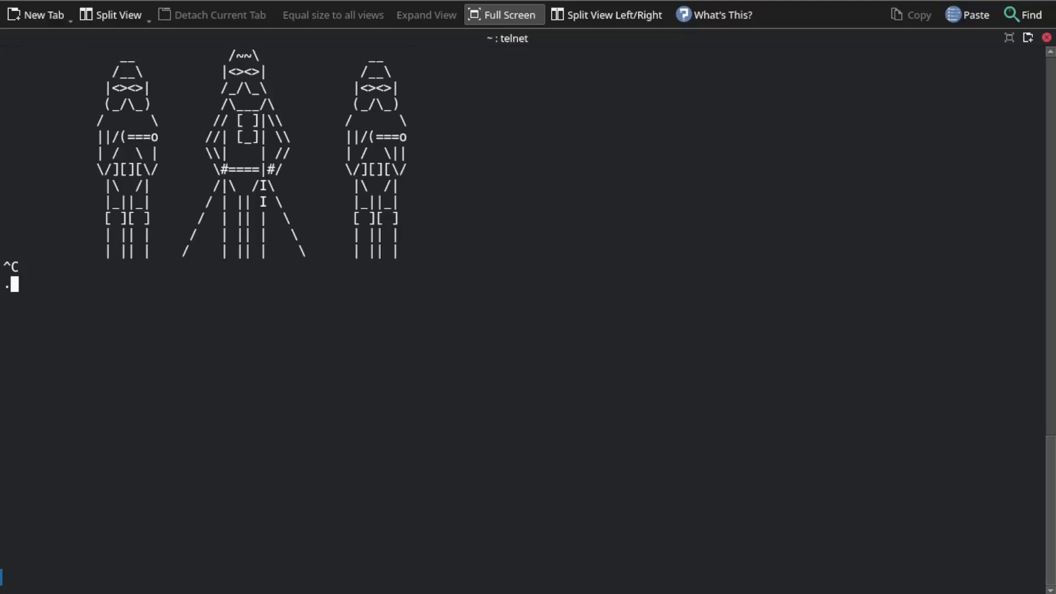
text(he)
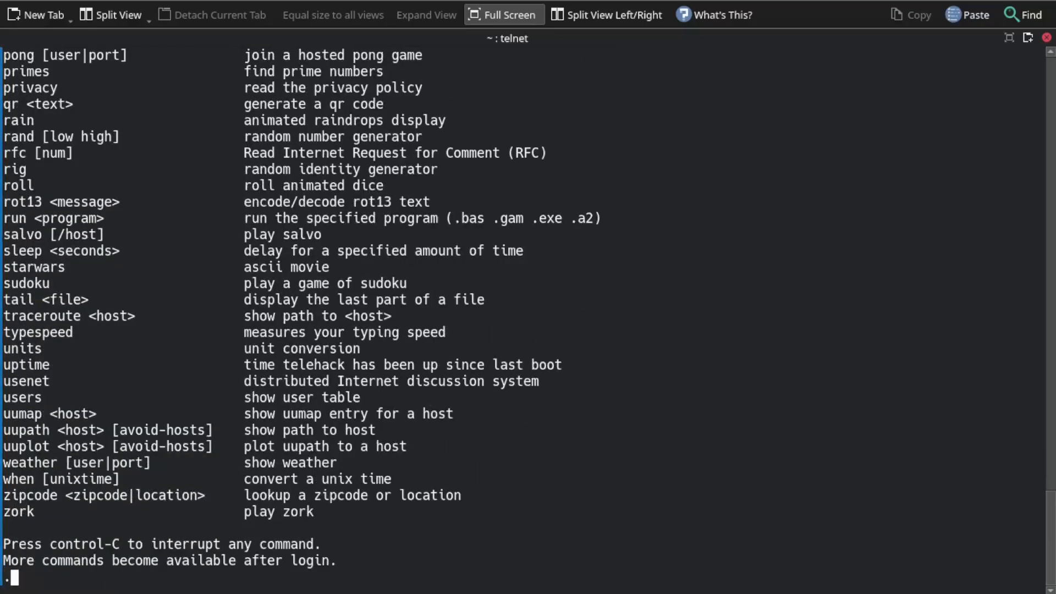
Start eliza and greet it: "well hello there Eliza are you ok"
text(eliza)
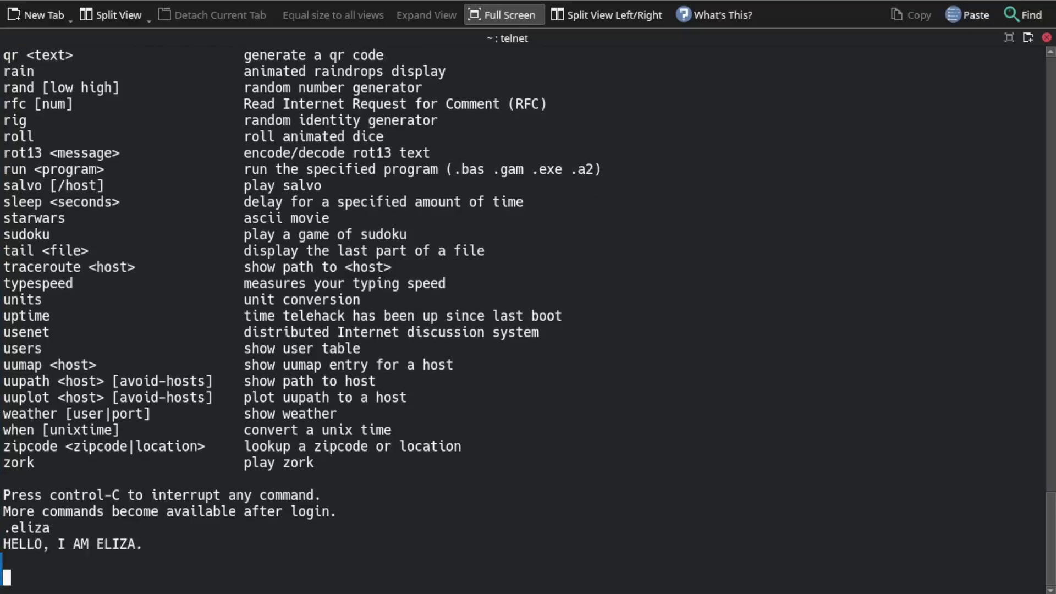
text(well)
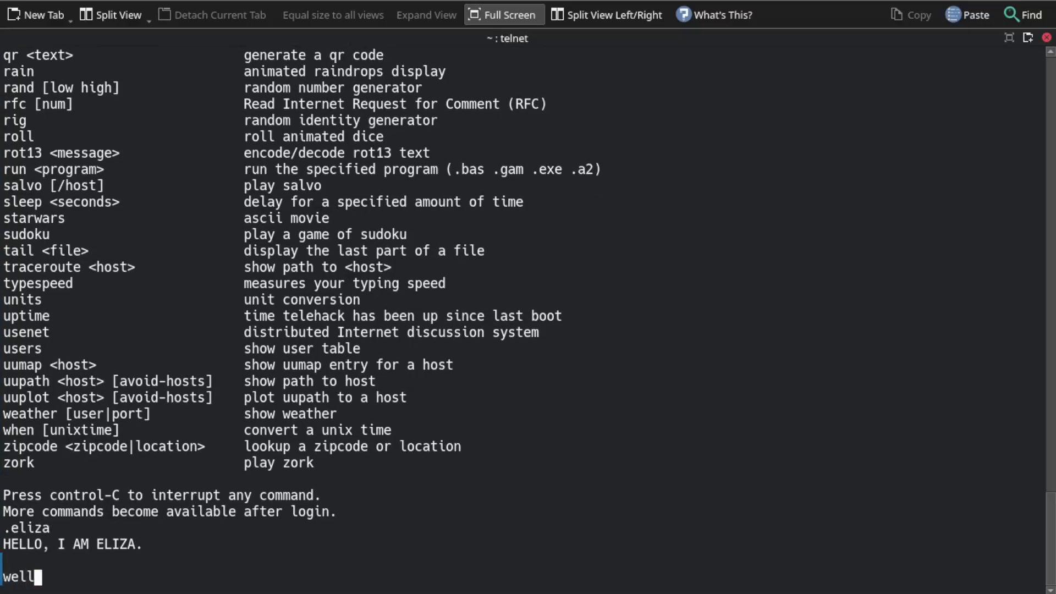
text(hello)
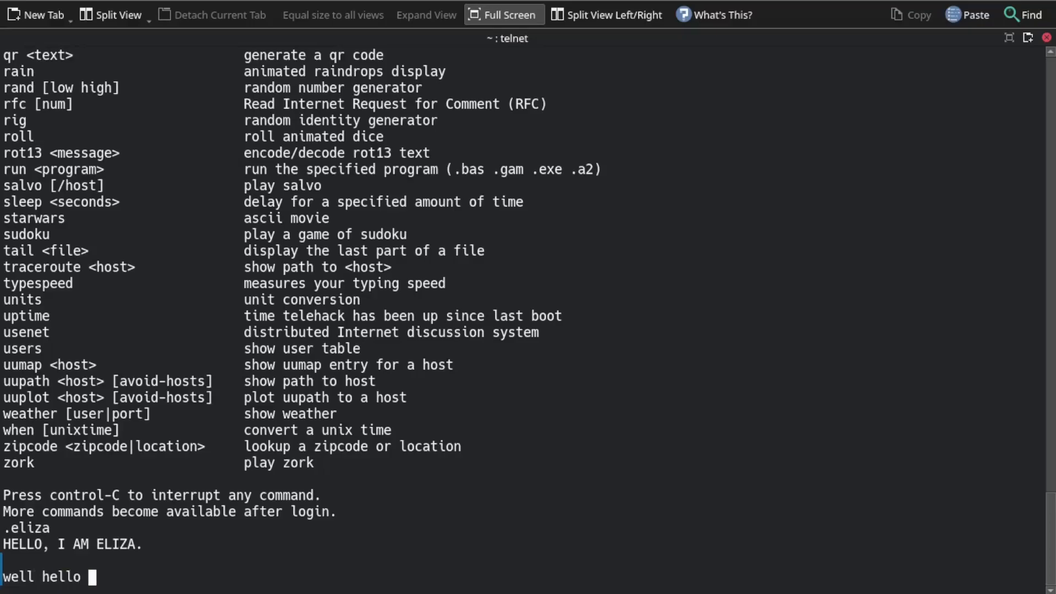
text(there)
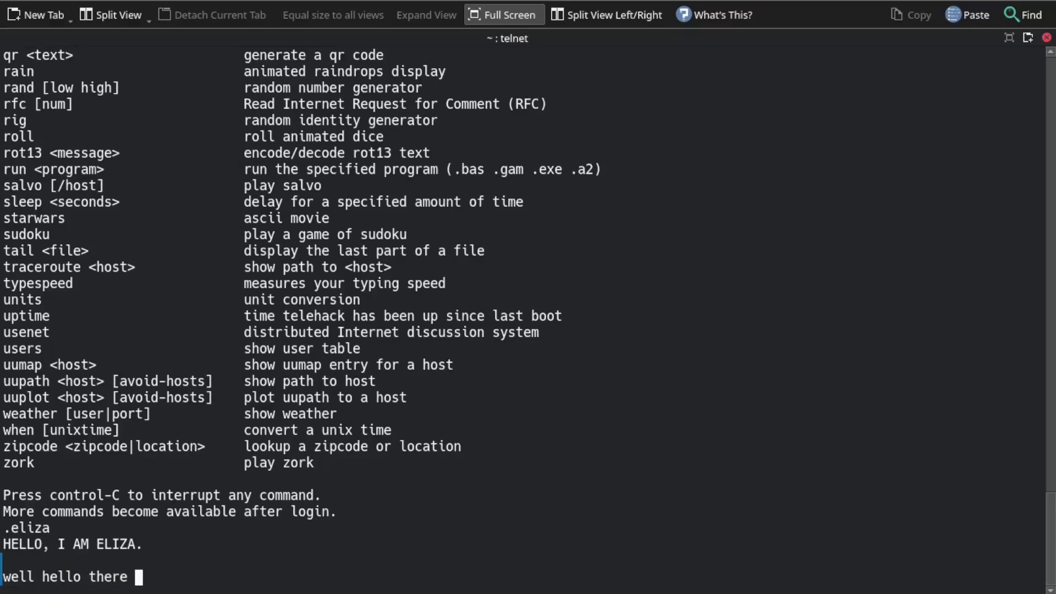
text(E)
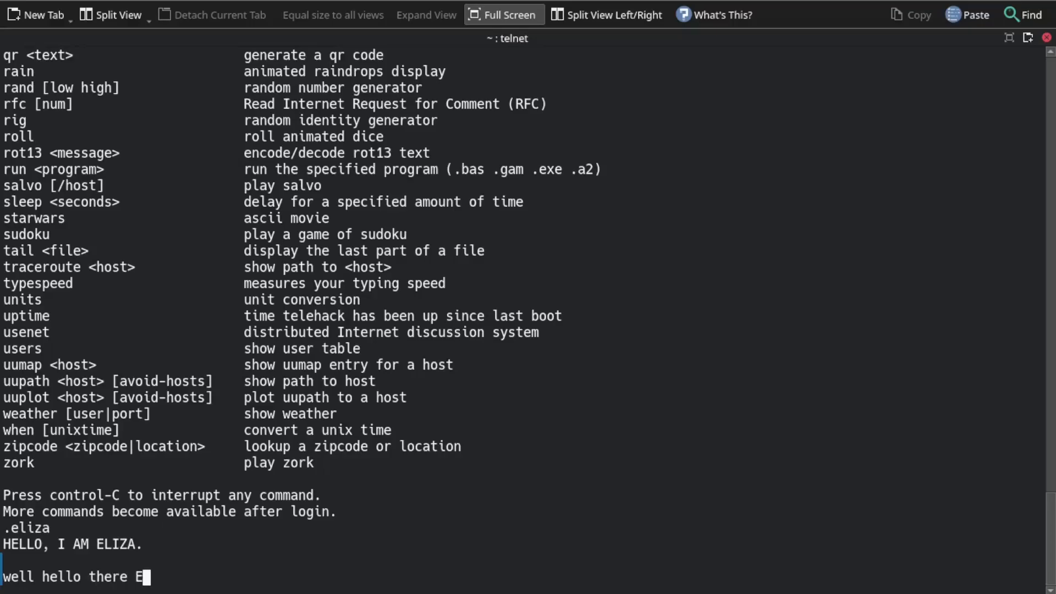
text(liza how)
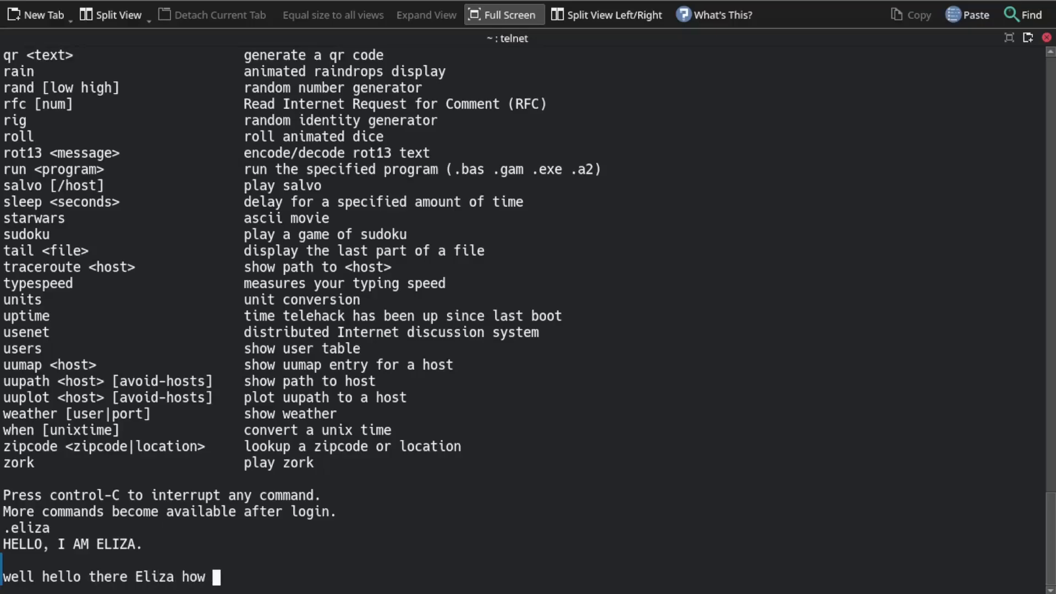
text(are you?)
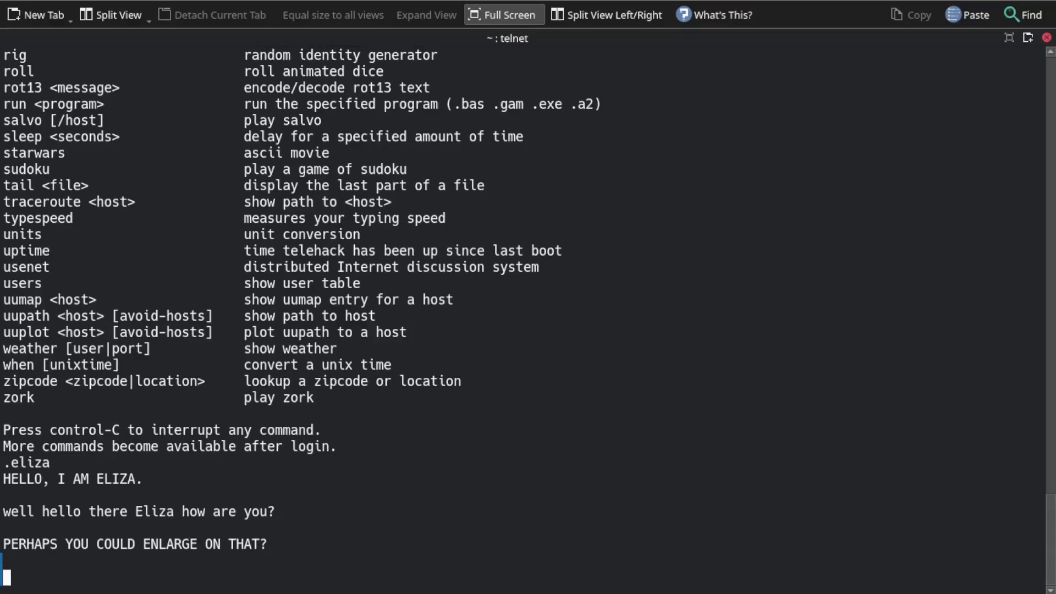
text(ok)
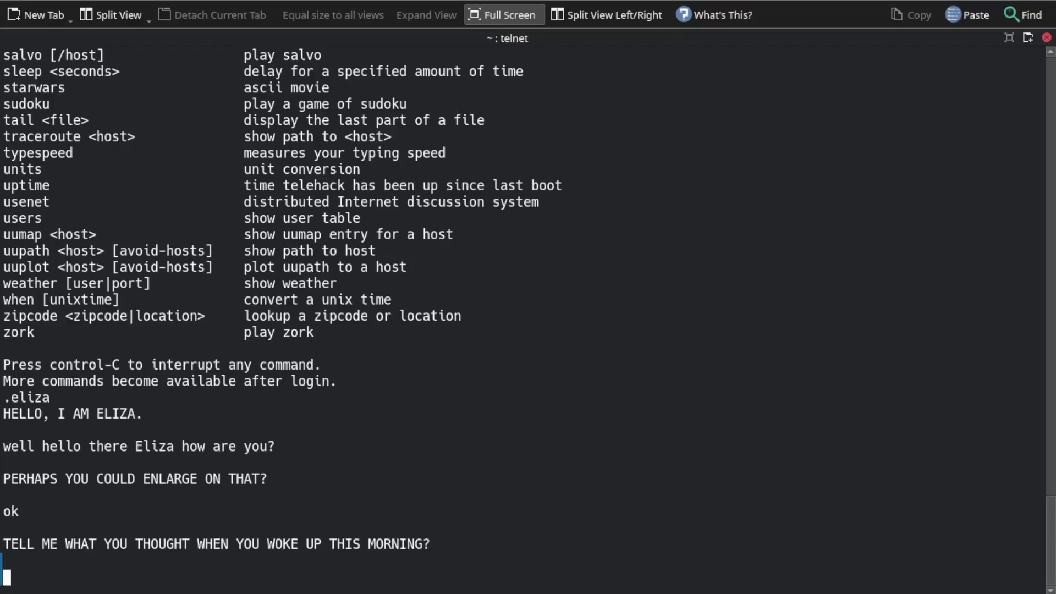
Reply "That I thought I was hungery", then quit Eliza with Ctrl+C
text(That)
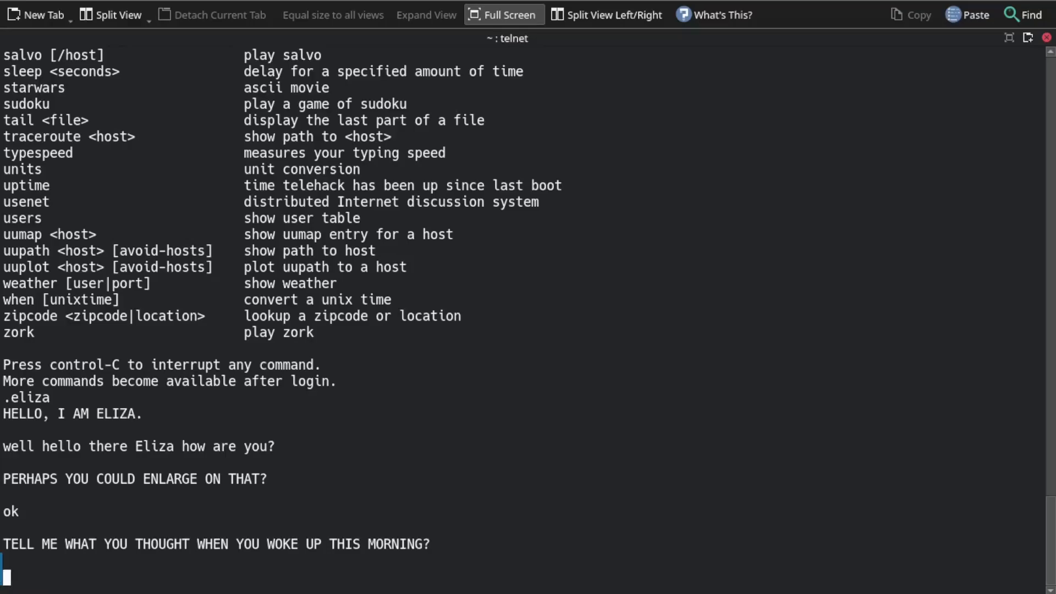
text(I thought)
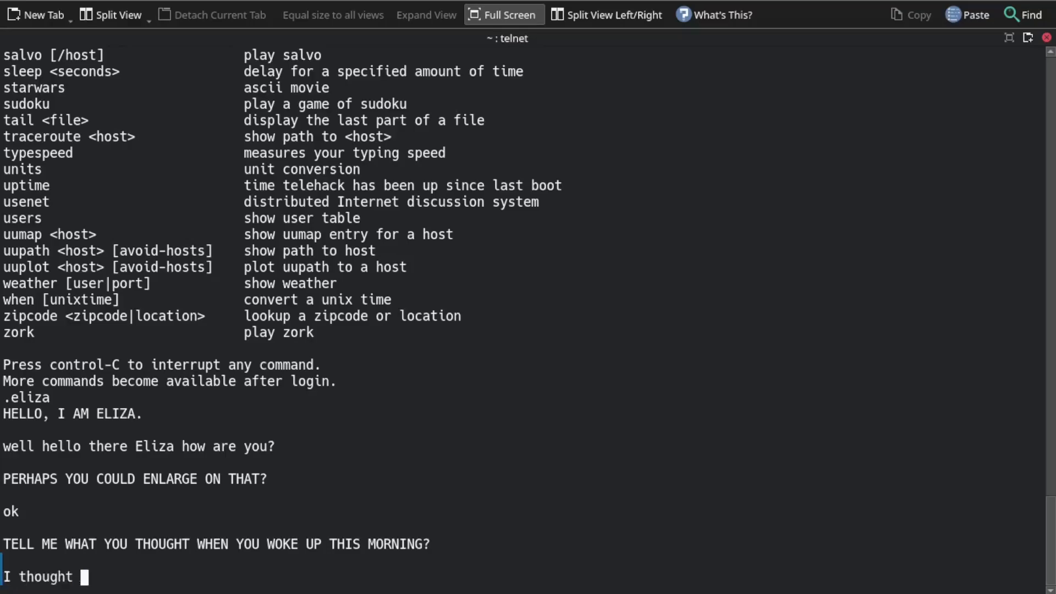
text(I was)
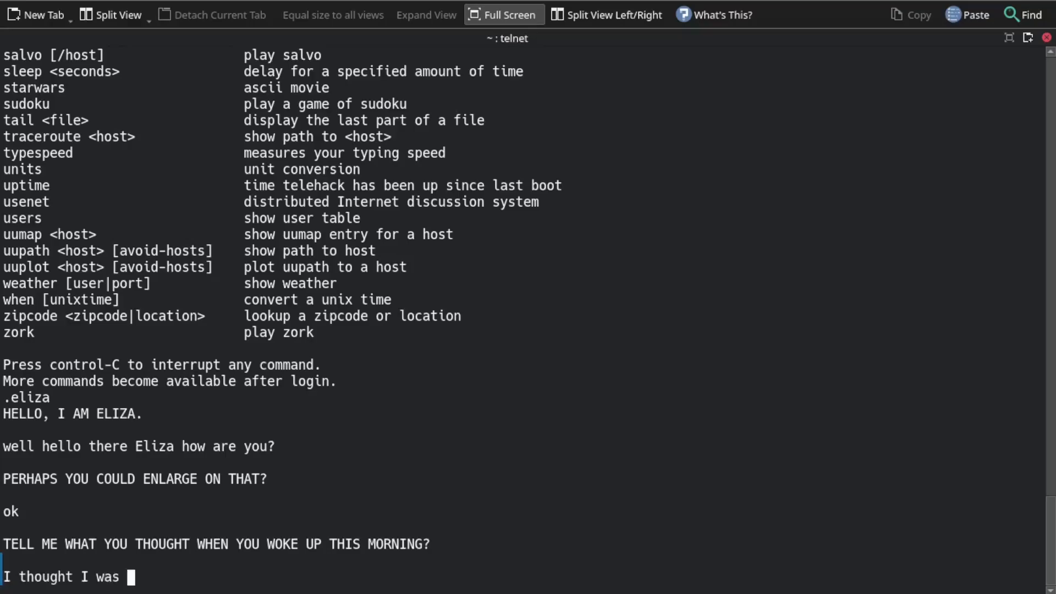
text(hungery.)
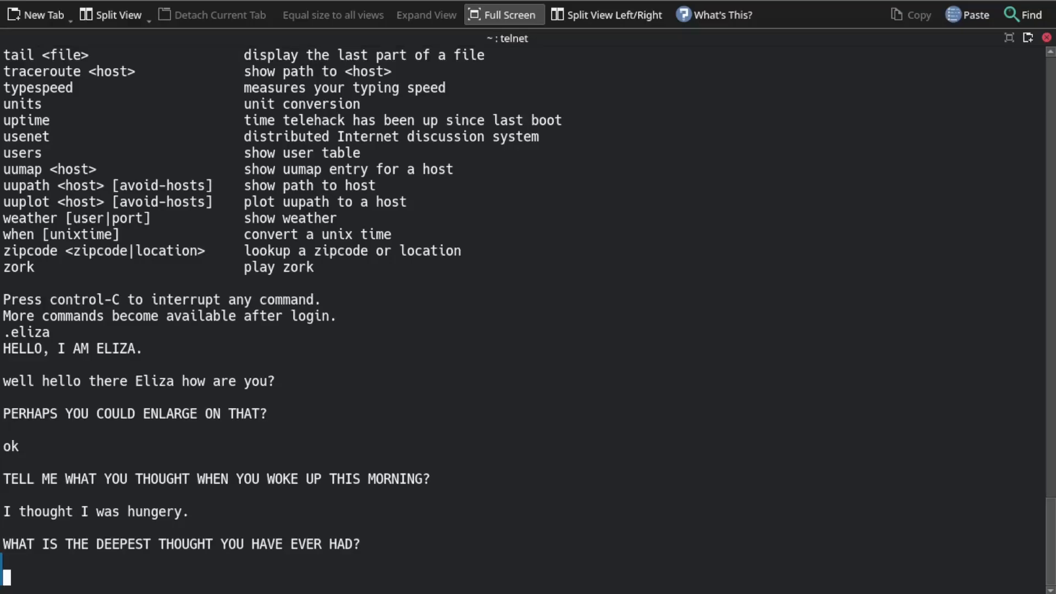
key(ctrl+c)
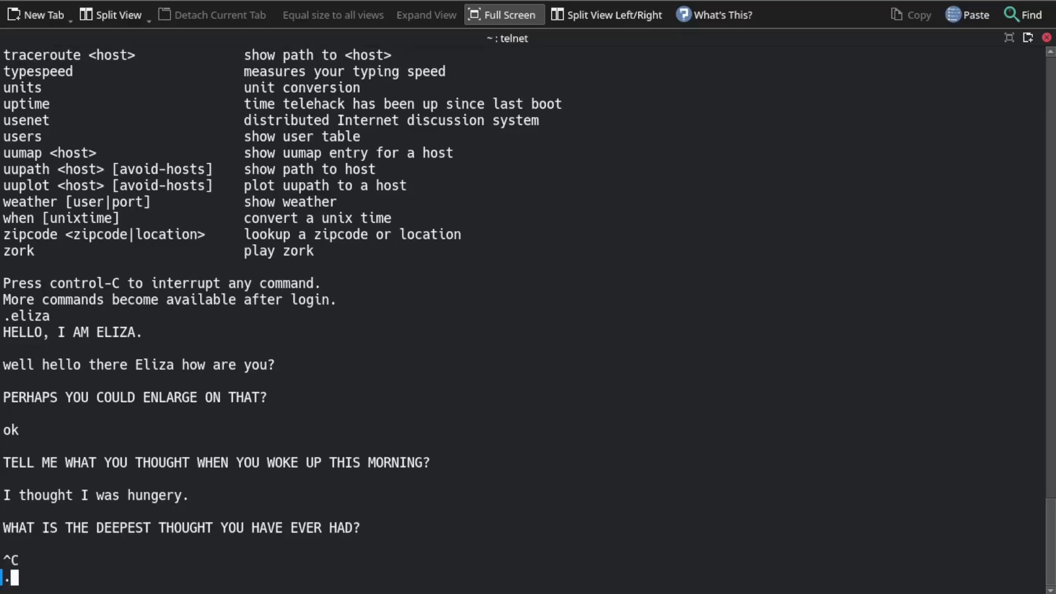
Run help and page through the full telehack command list with Space
text(hel)
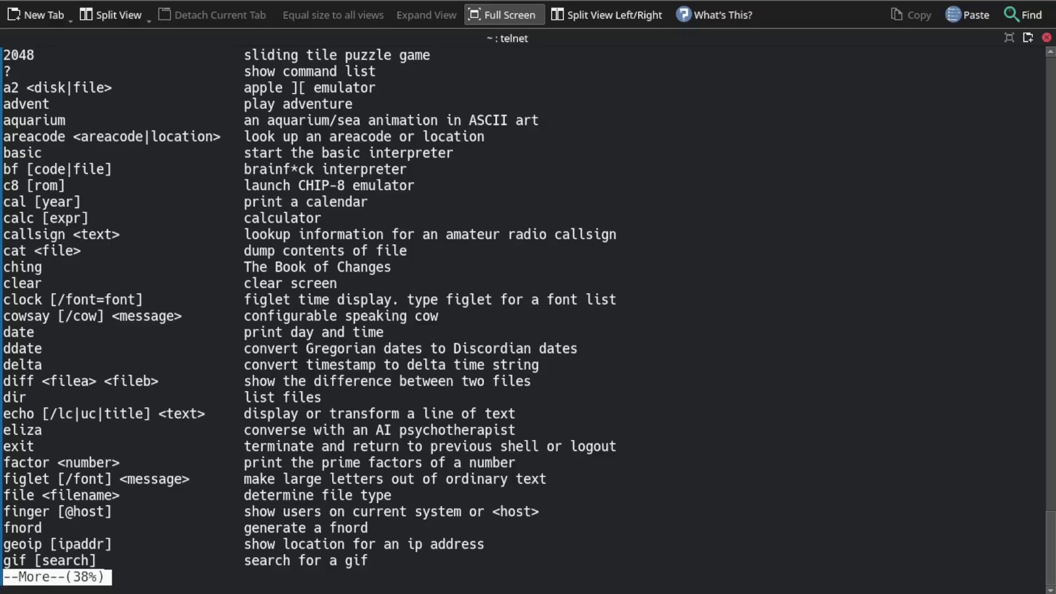
key(Space)
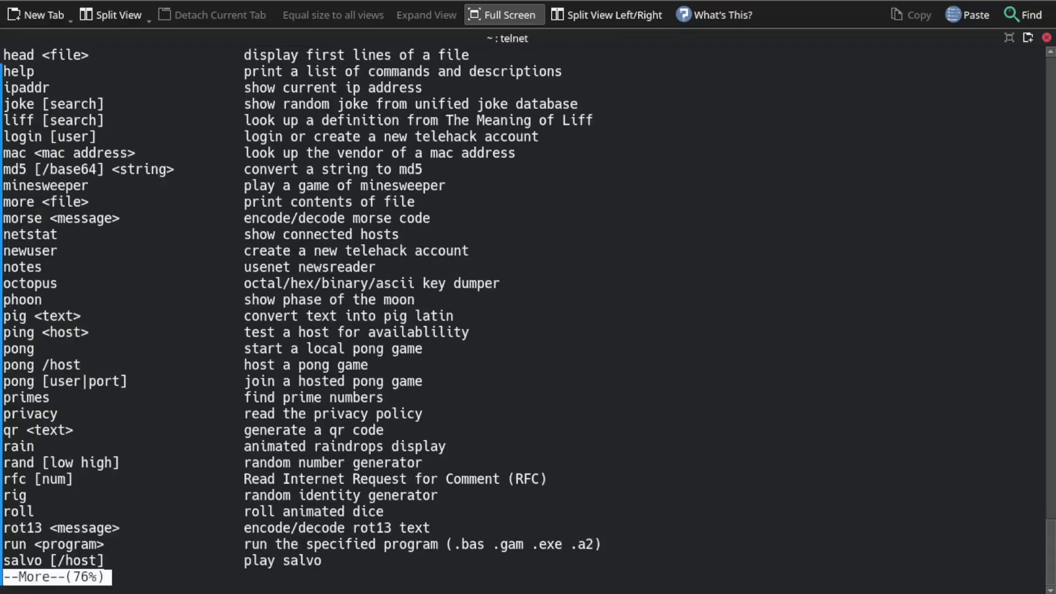
key(space)
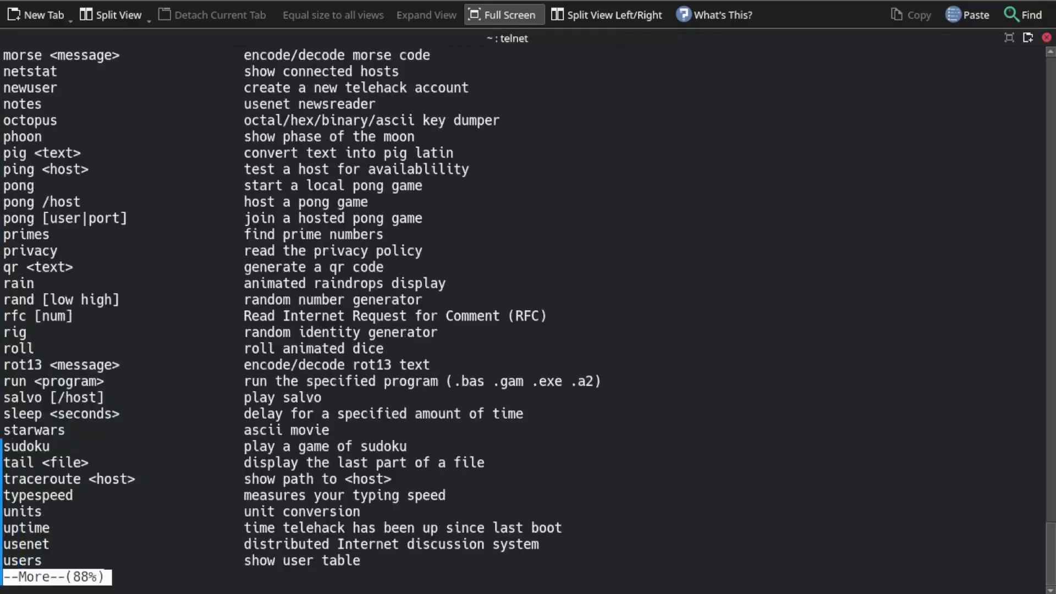
key(space)
text(finger localhost)
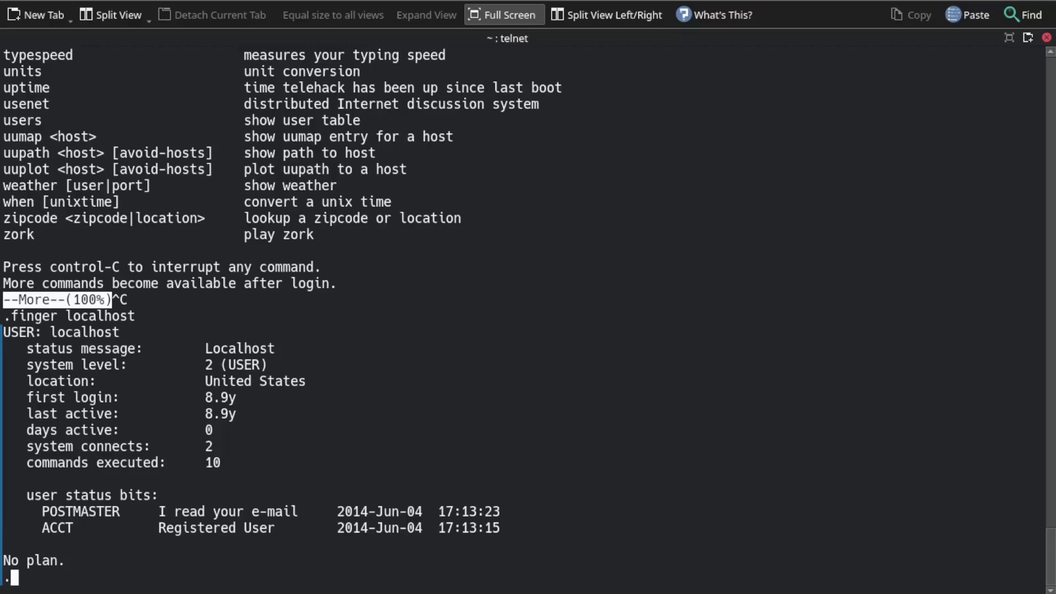
Run zipcode 92074, rejected by telehack, then list the available commands with ?
text(zipe)
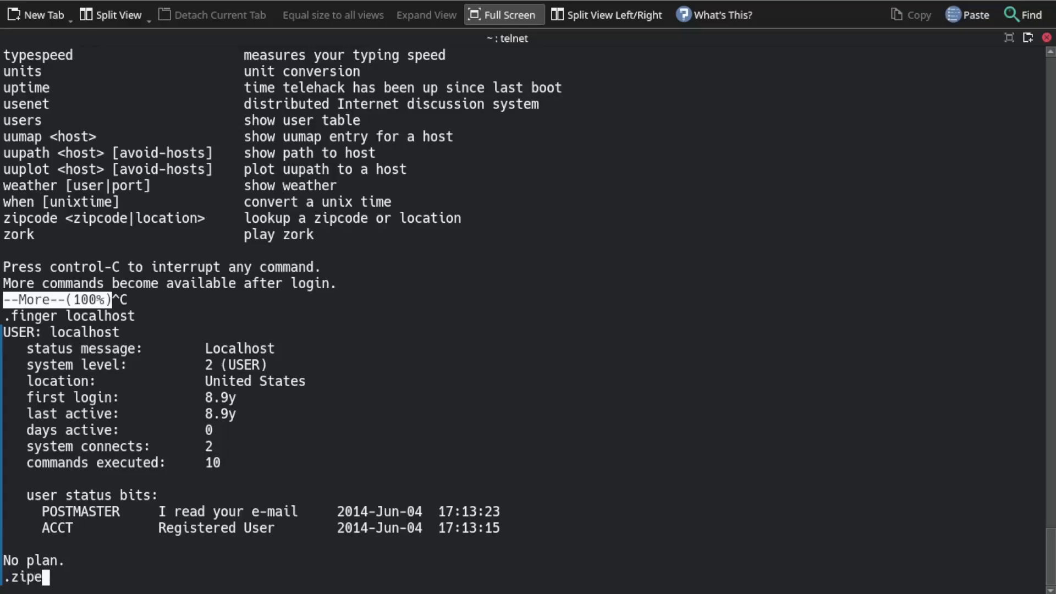
text(code)
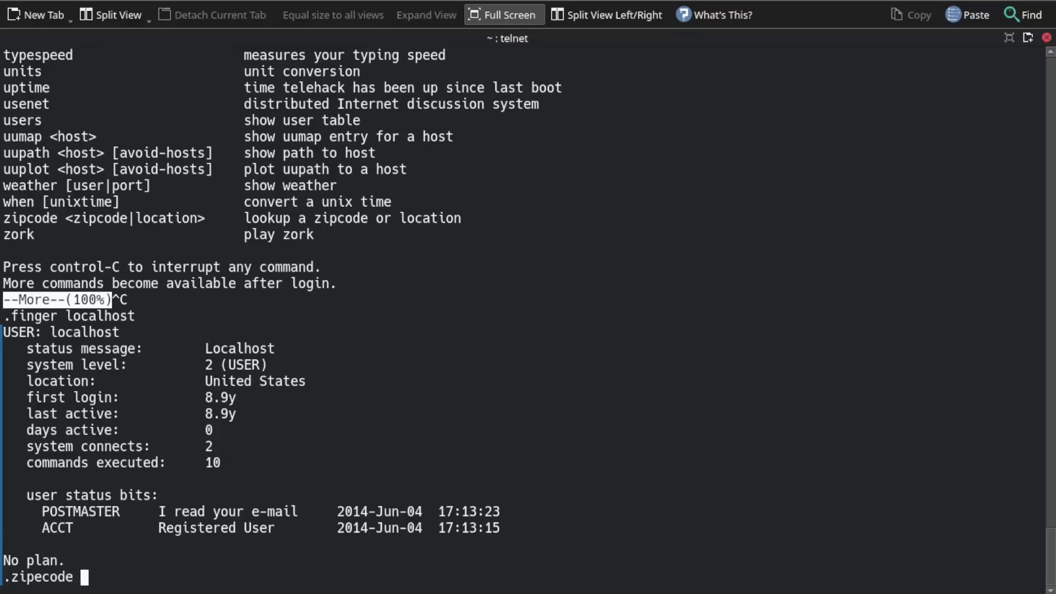
text(9)
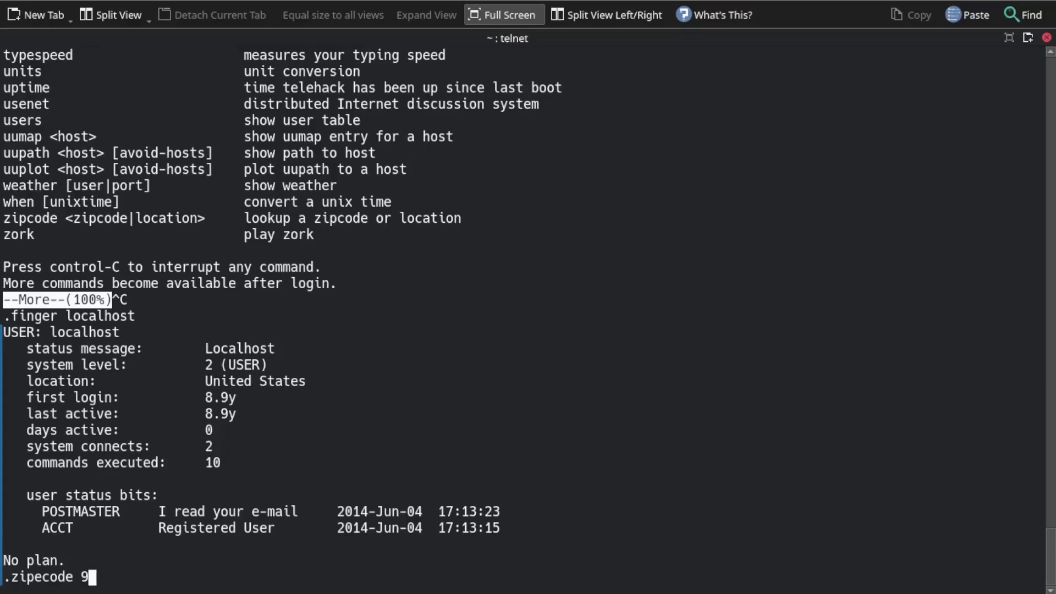
text(207)
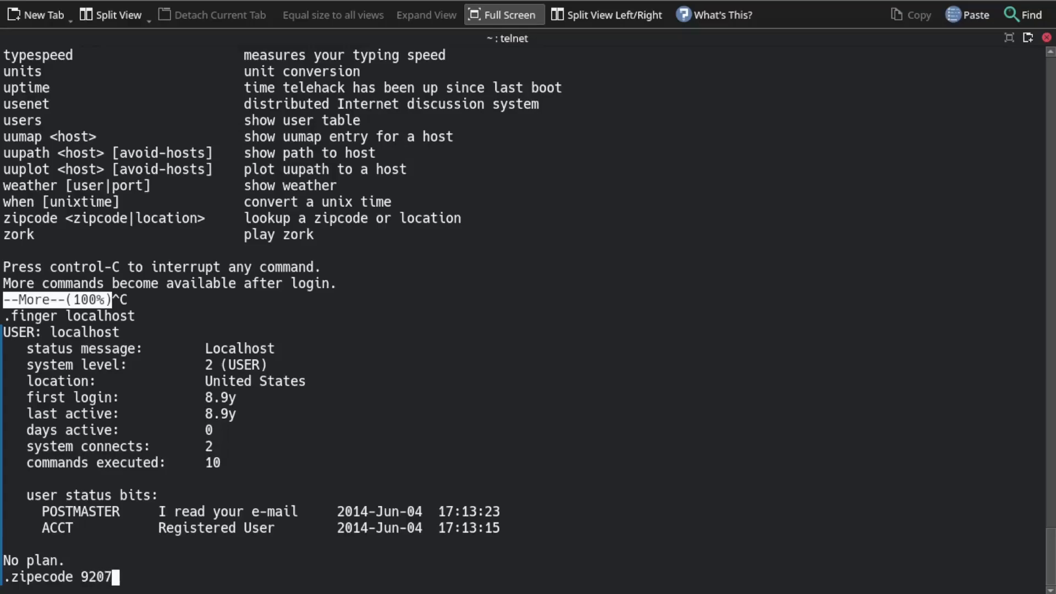
text(4)
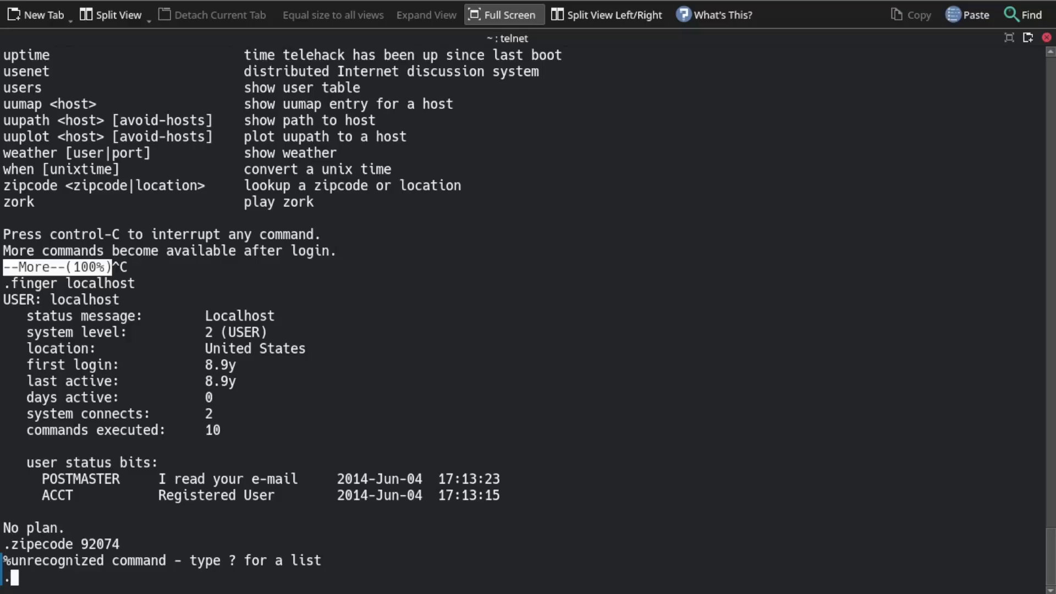
text(?)
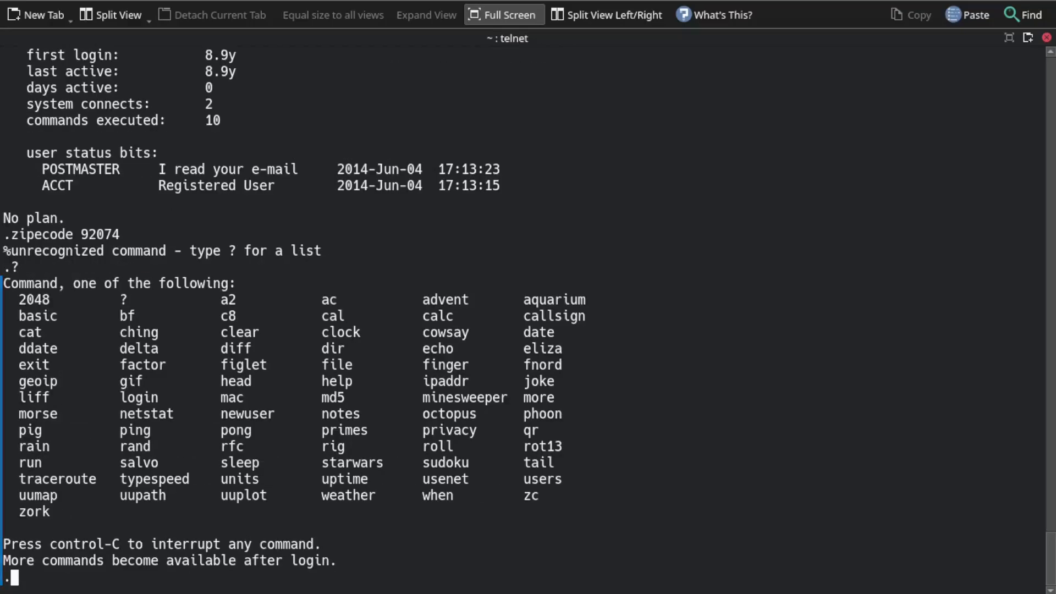